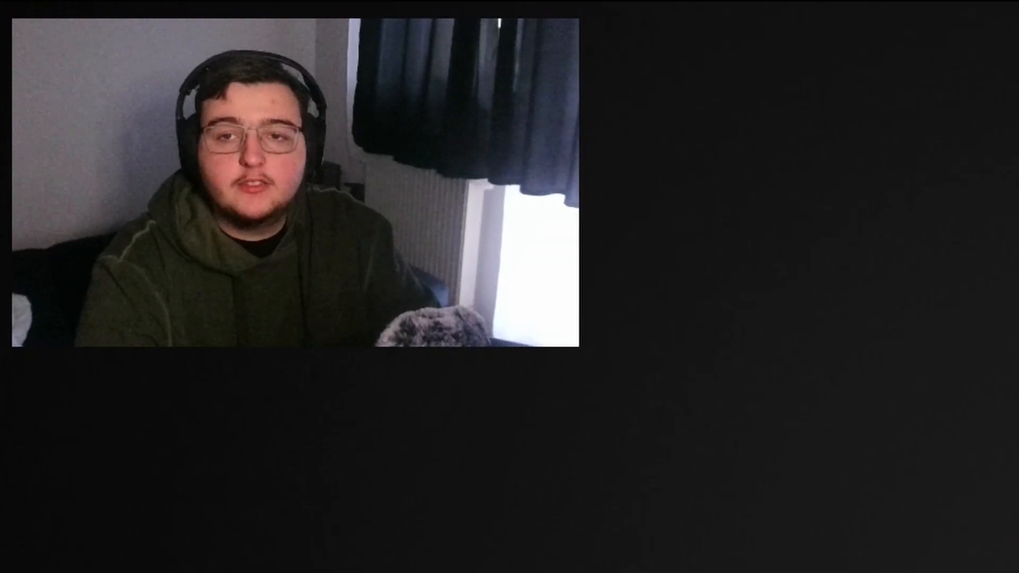
# Step: Switch to Steam and show the Source SDK Base 2006 page from the Tools section
pyautogui.press('alt+tab')
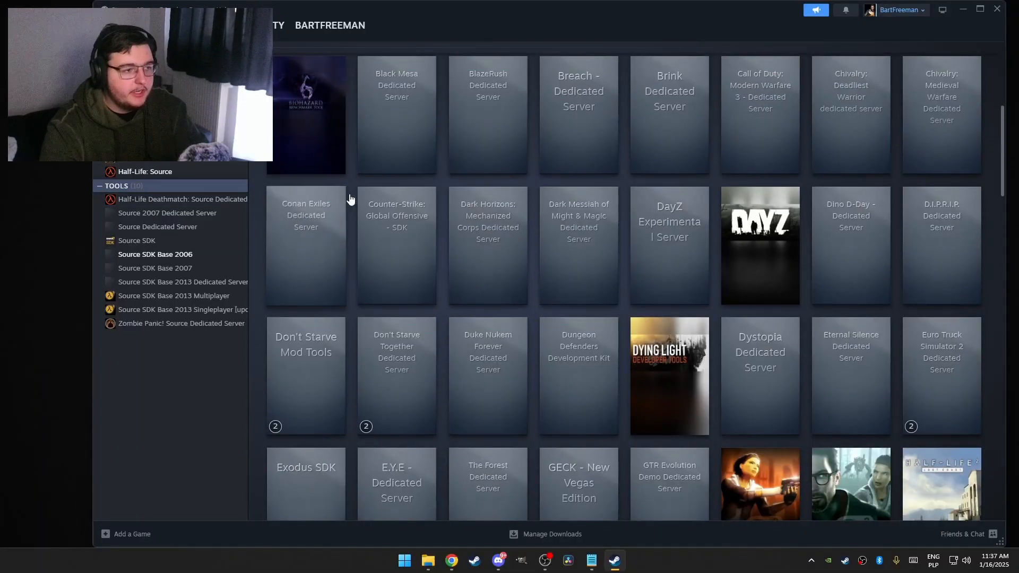
pyautogui.scroll(-3)
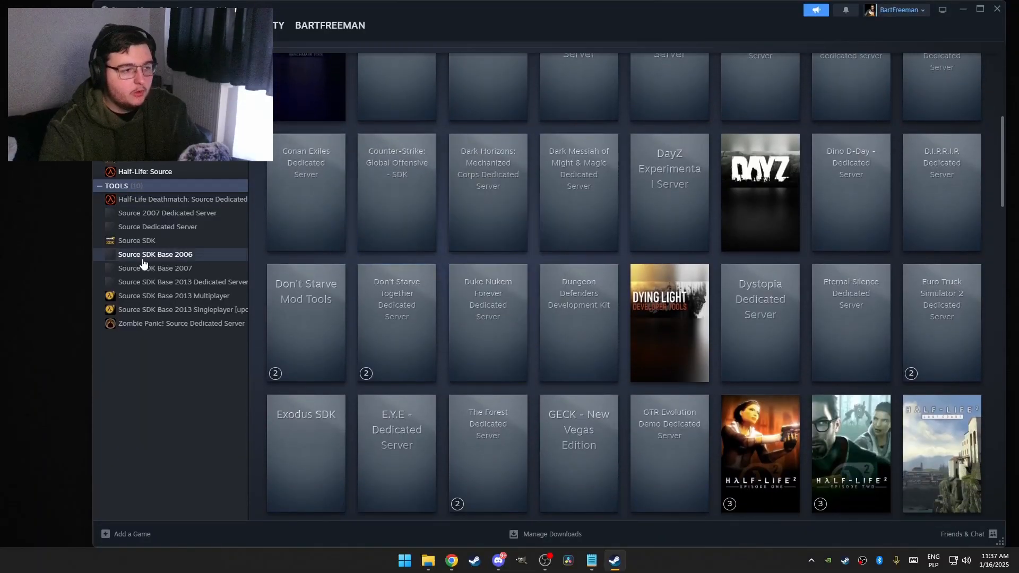
pyautogui.click(155, 254)
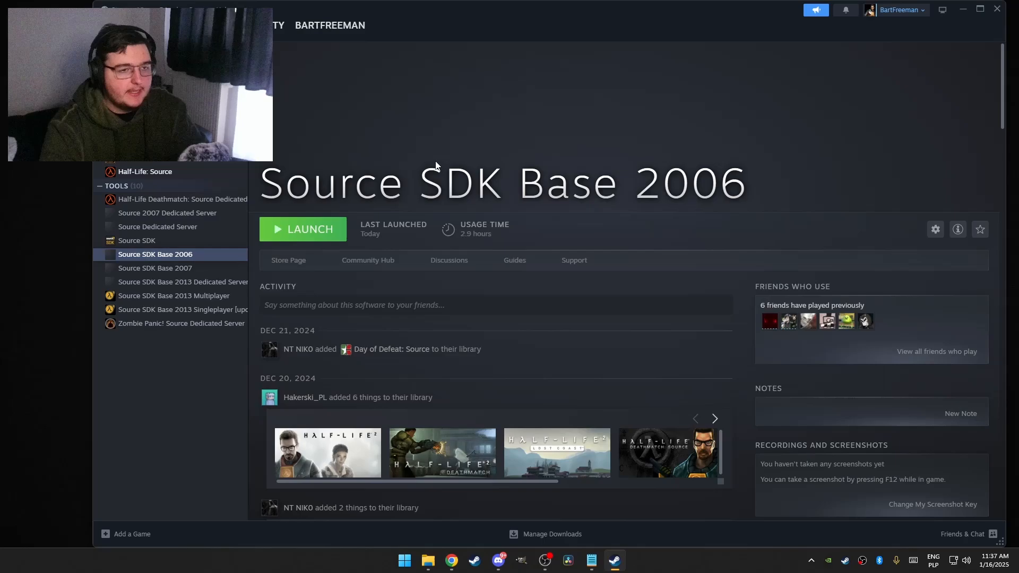
pyautogui.moveTo(337, 238)
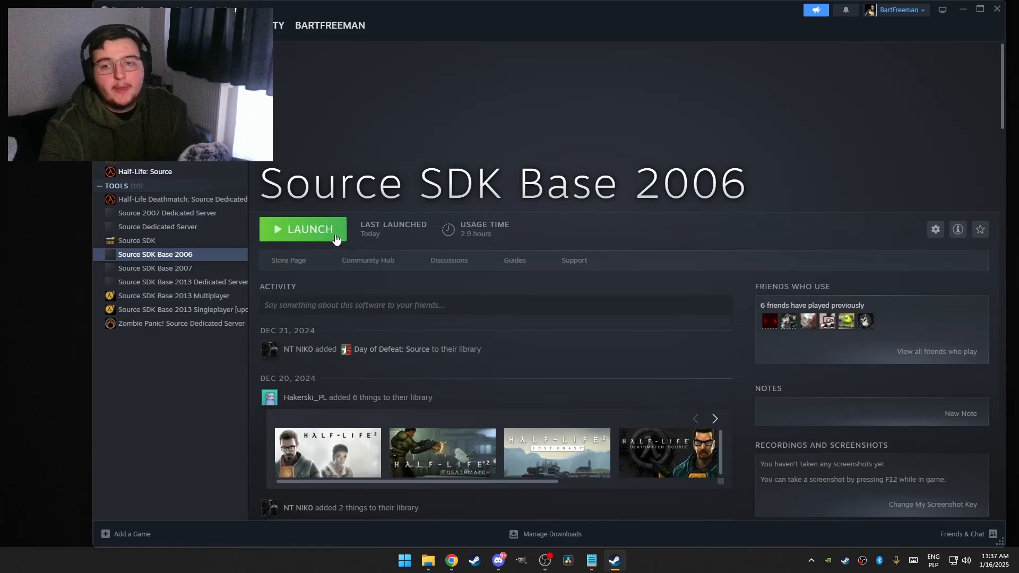
pyautogui.moveTo(726, 218)
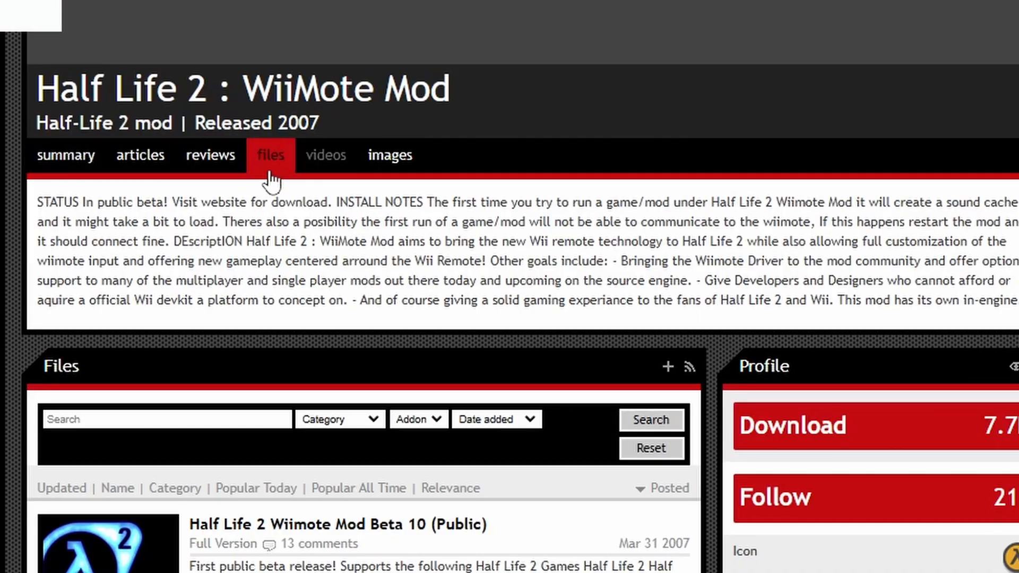
# Step: Download the HL2WBeta10.exe Beta 10 installer from the mod's ModDB Files page
pyautogui.scroll(-3)
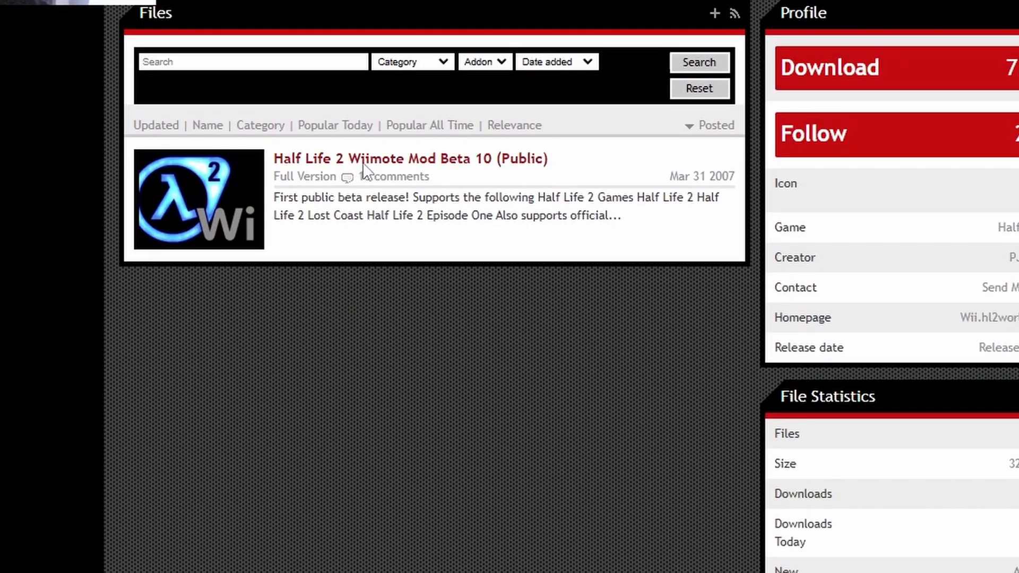
pyautogui.moveTo(379, 168)
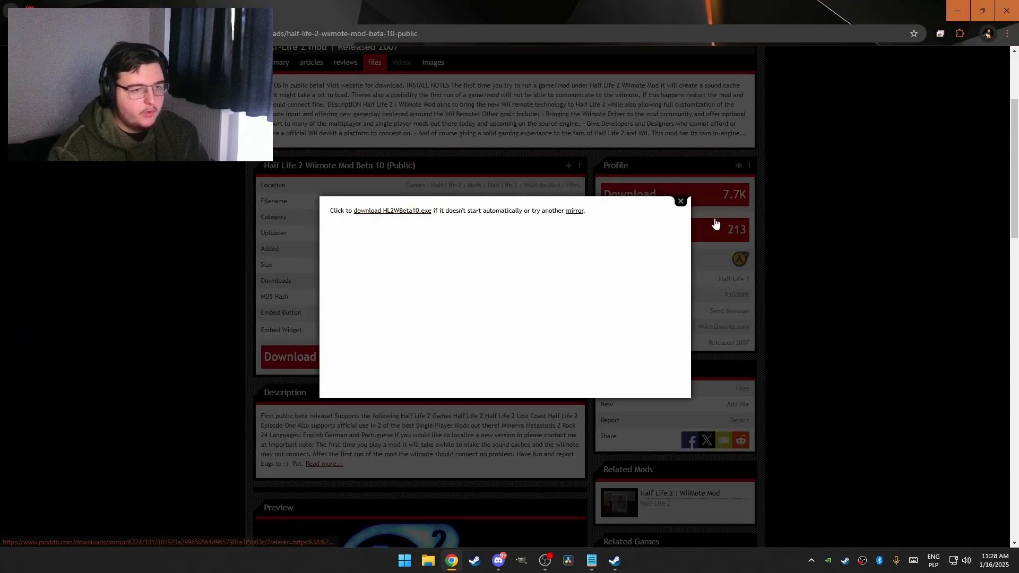
pyautogui.click(681, 201)
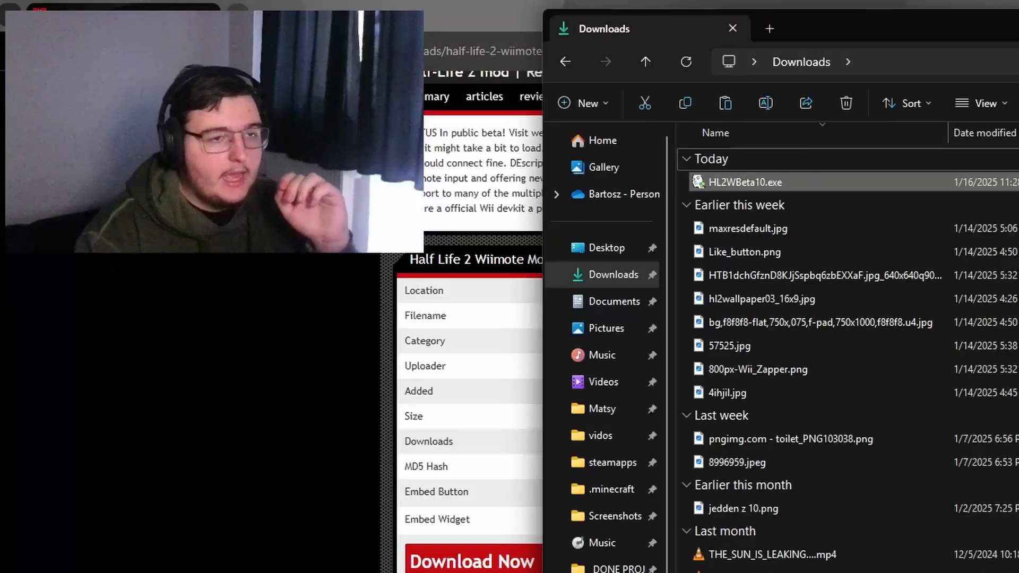
pyautogui.moveTo(746, 182)
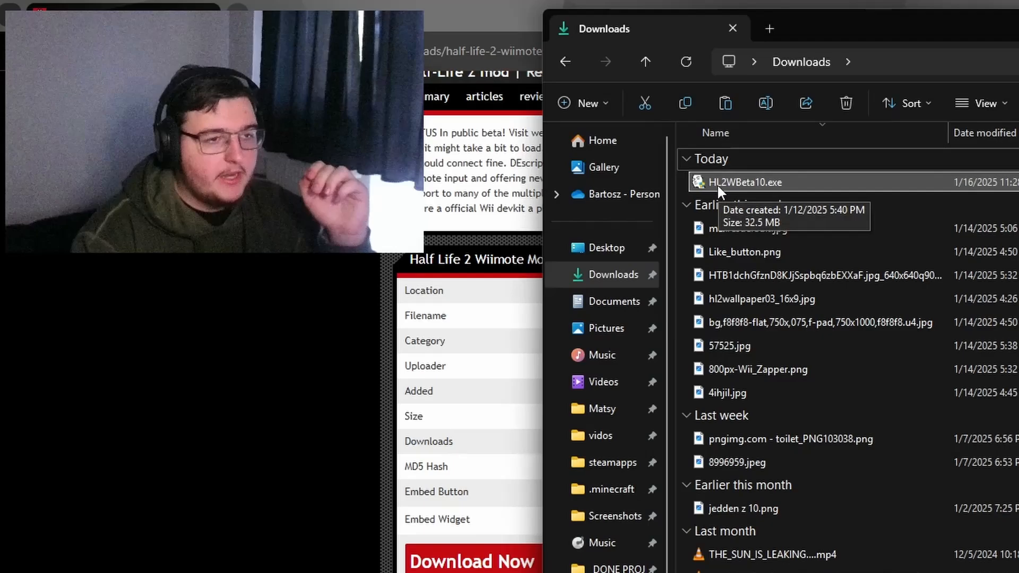
# Step: Run HL2WBeta10.exe from Downloads, allowing it past the UAC prompt
pyautogui.doubleClick(746, 181)
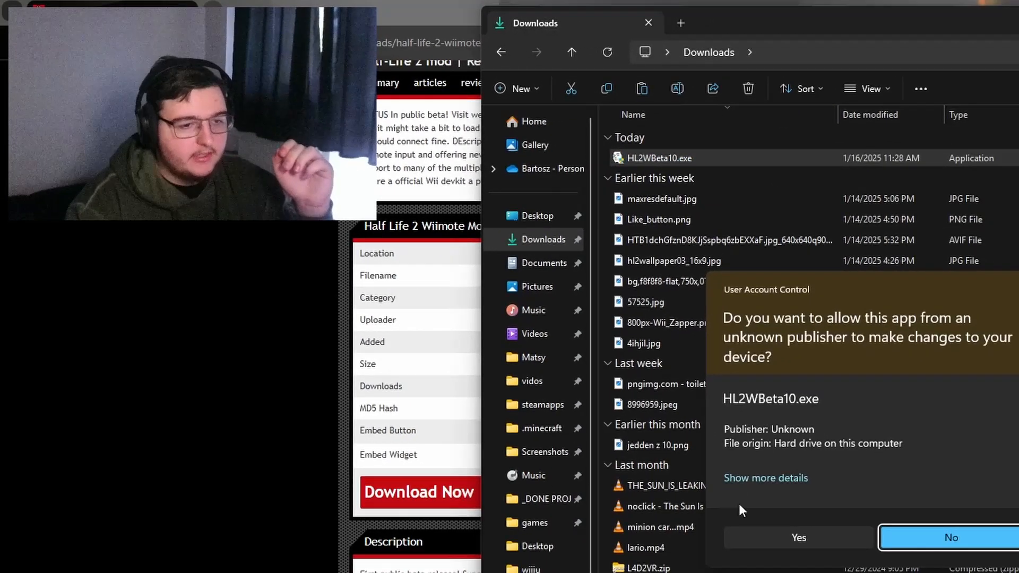
pyautogui.click(798, 537)
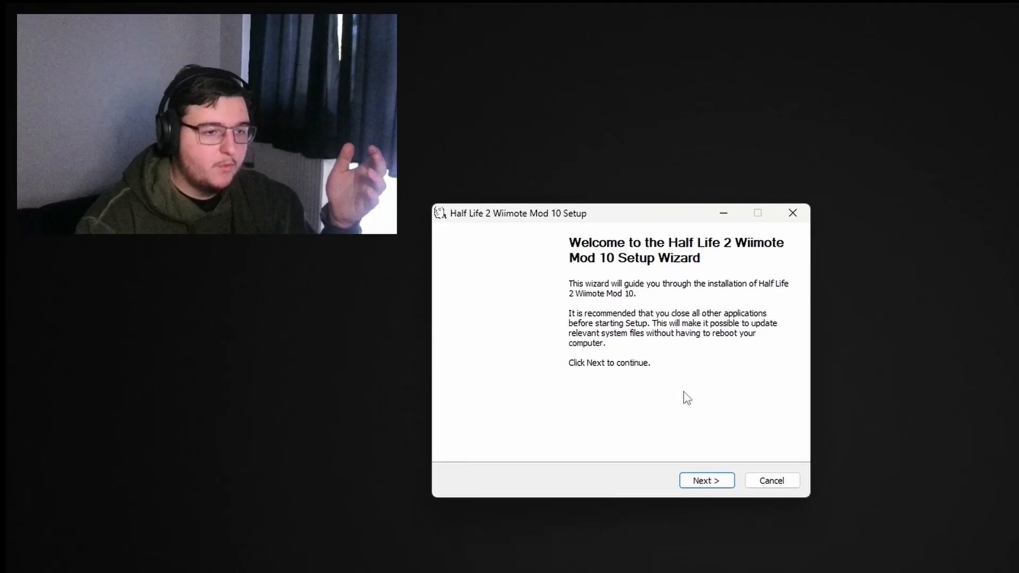
# Step: Install the mod with Half Life 2, Lost Coast and Episode One support, without Minerva Metastasis 2 and Rock 24
pyautogui.click(707, 480)
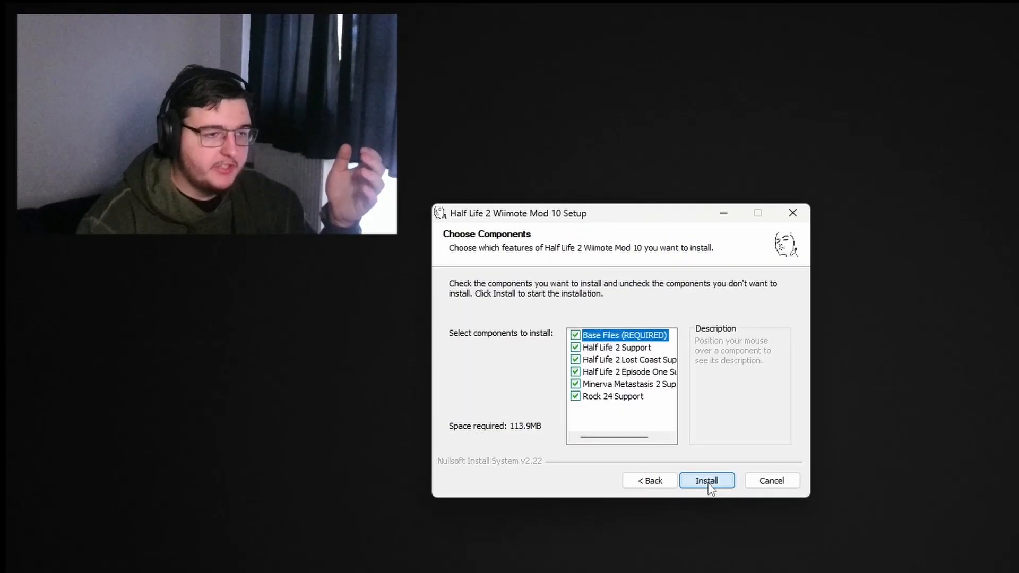
pyautogui.moveTo(591, 428)
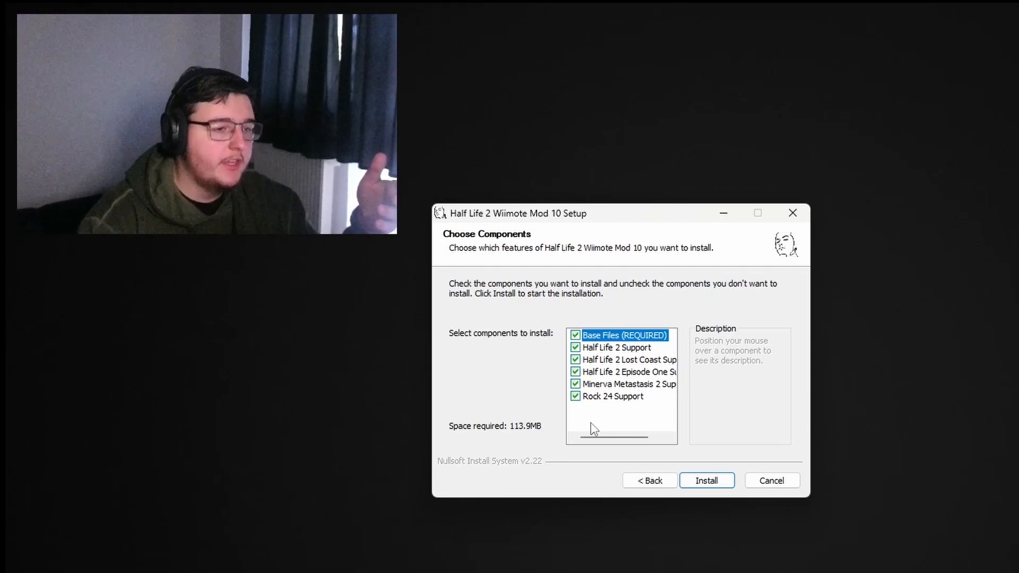
pyautogui.click(574, 347)
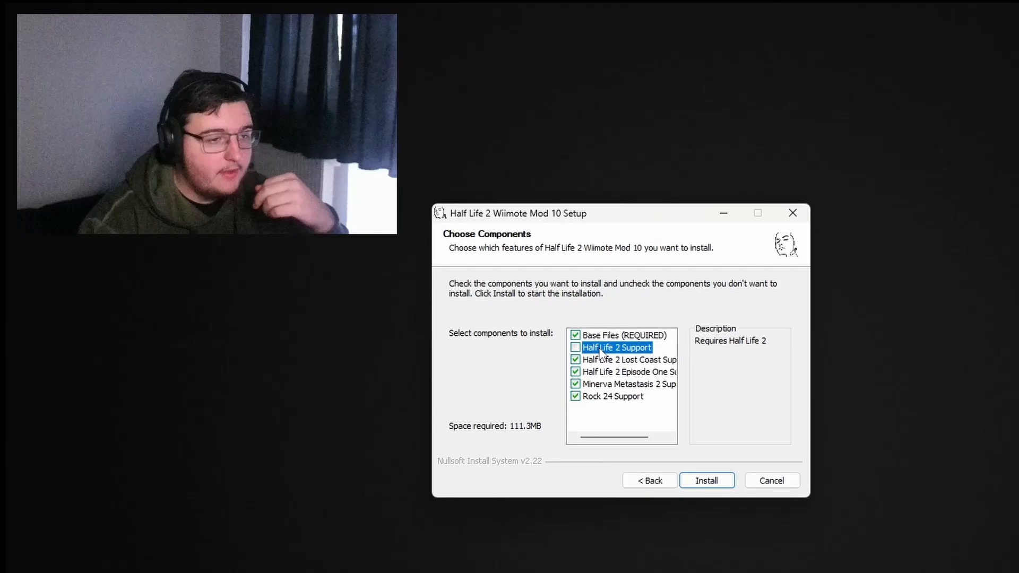
pyautogui.click(574, 347)
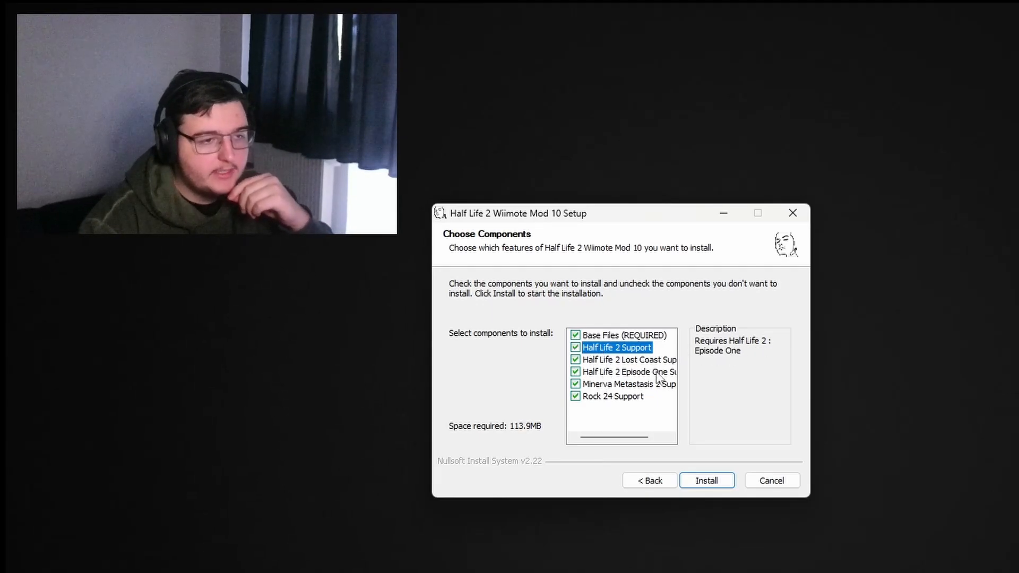
pyautogui.moveTo(624, 384)
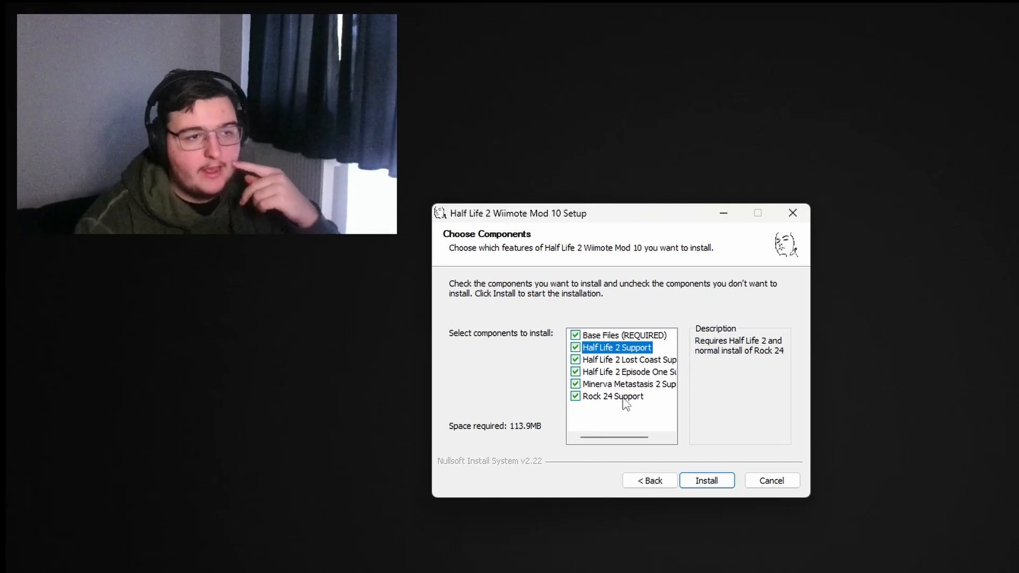
pyautogui.moveTo(606, 422)
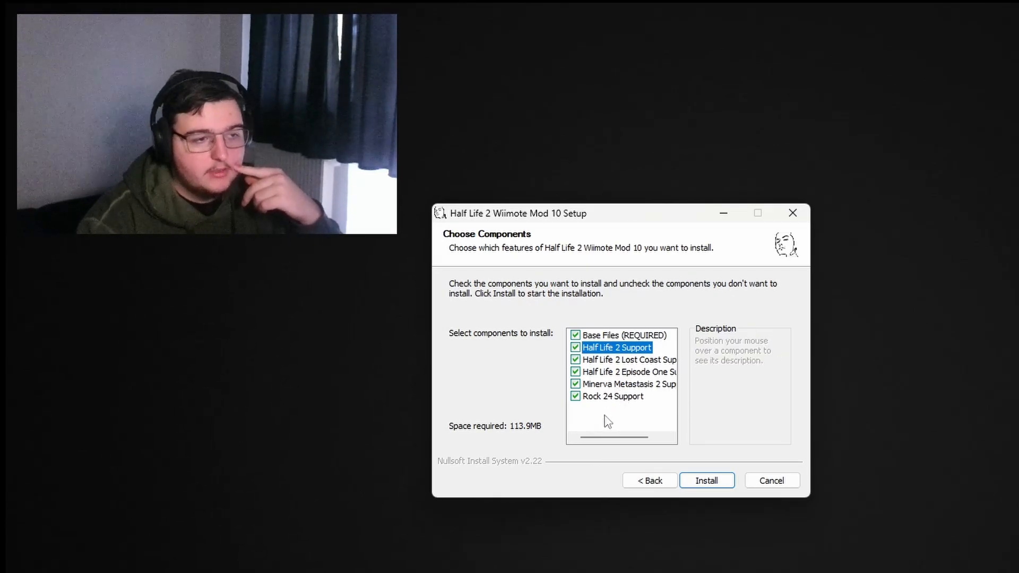
pyautogui.moveTo(613, 396)
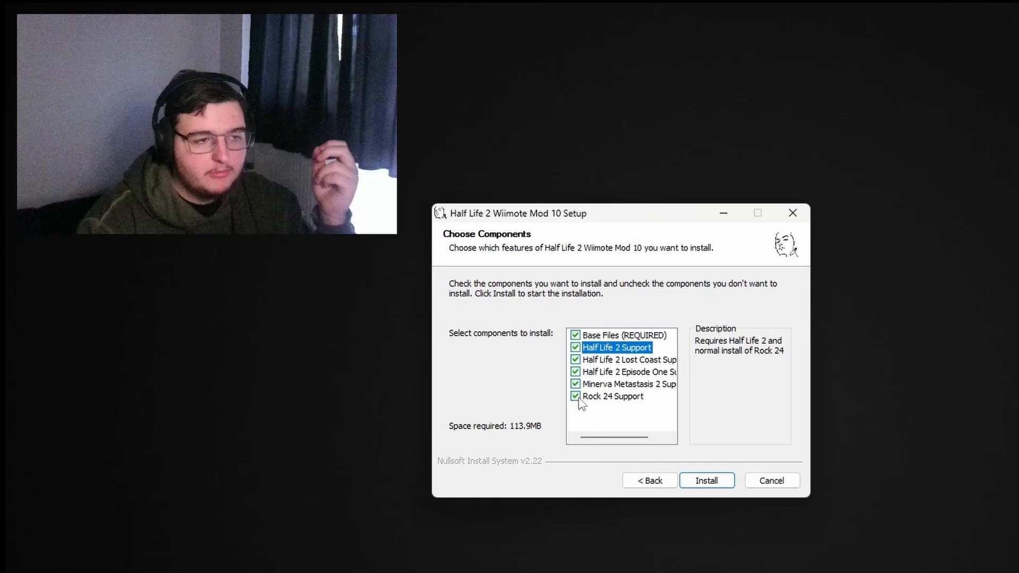
pyautogui.click(575, 396)
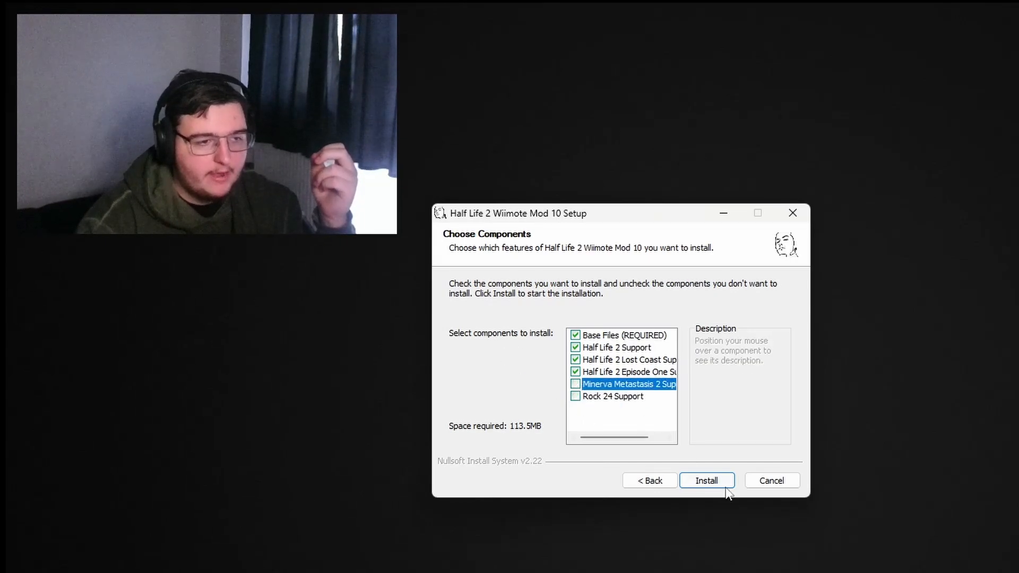
pyautogui.click(707, 480)
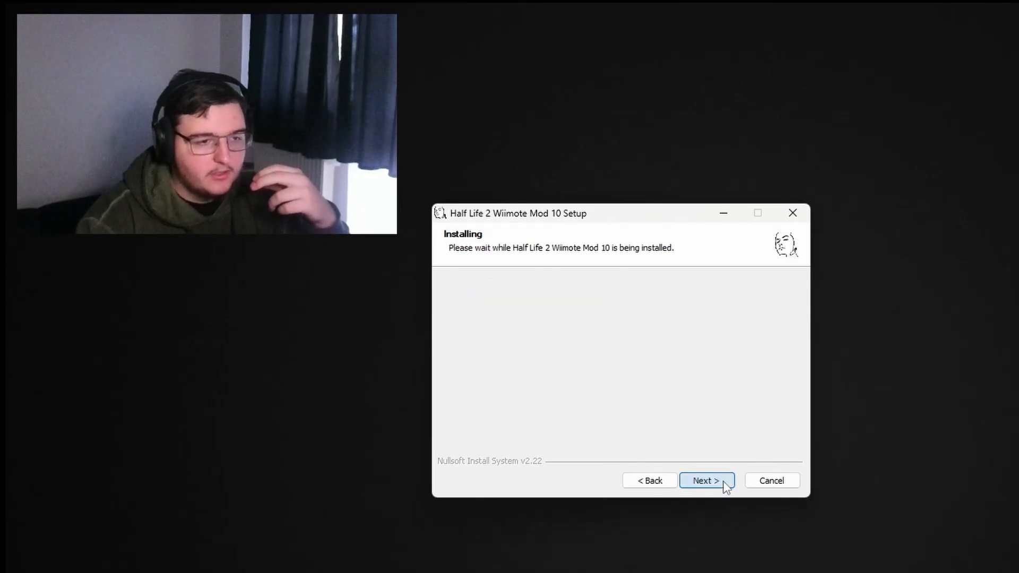
pyautogui.click(706, 480)
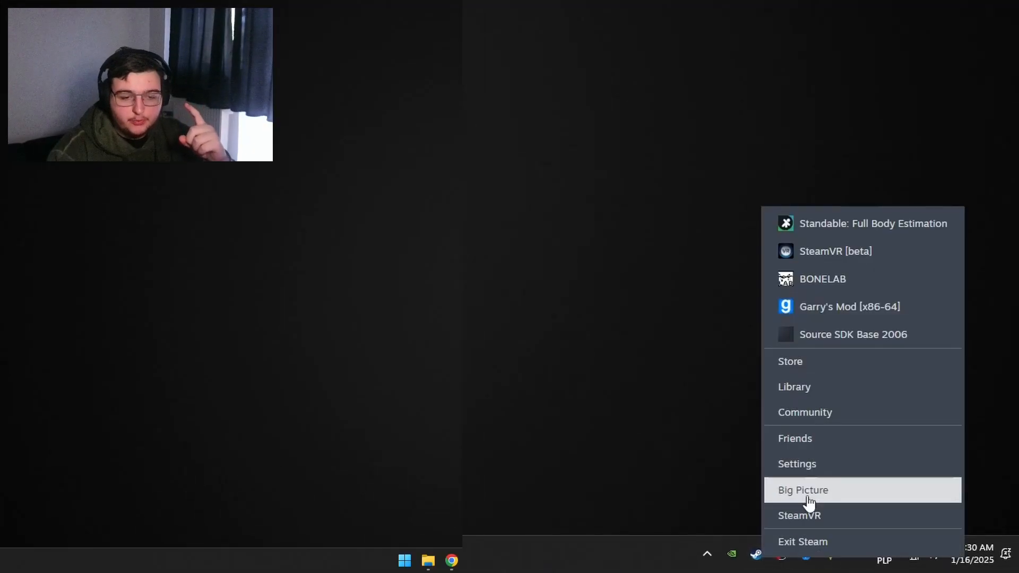
# Step: Exit Steam completely from the tray menu and relaunch it
pyautogui.click(802, 541)
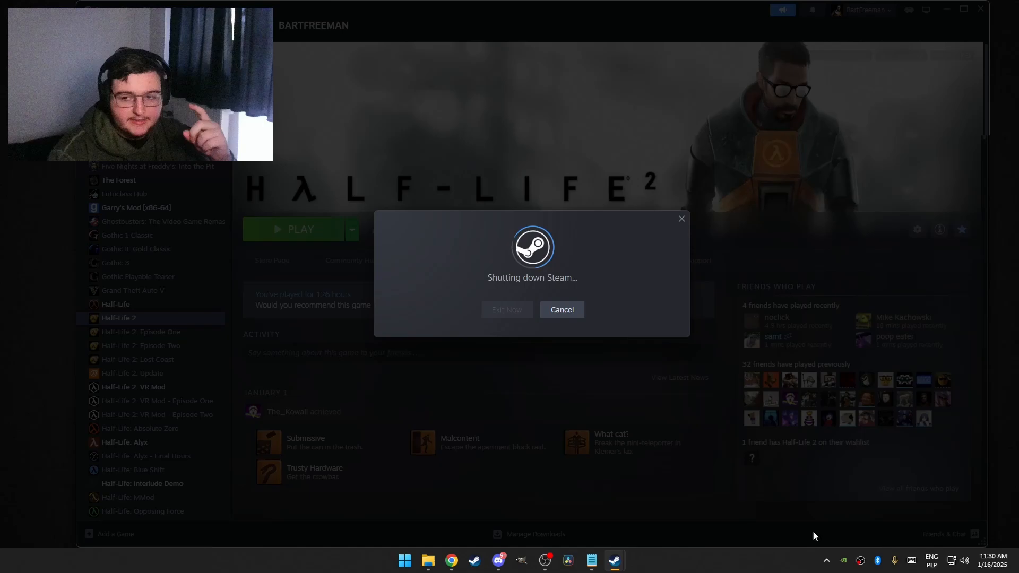
pyautogui.click(505, 309)
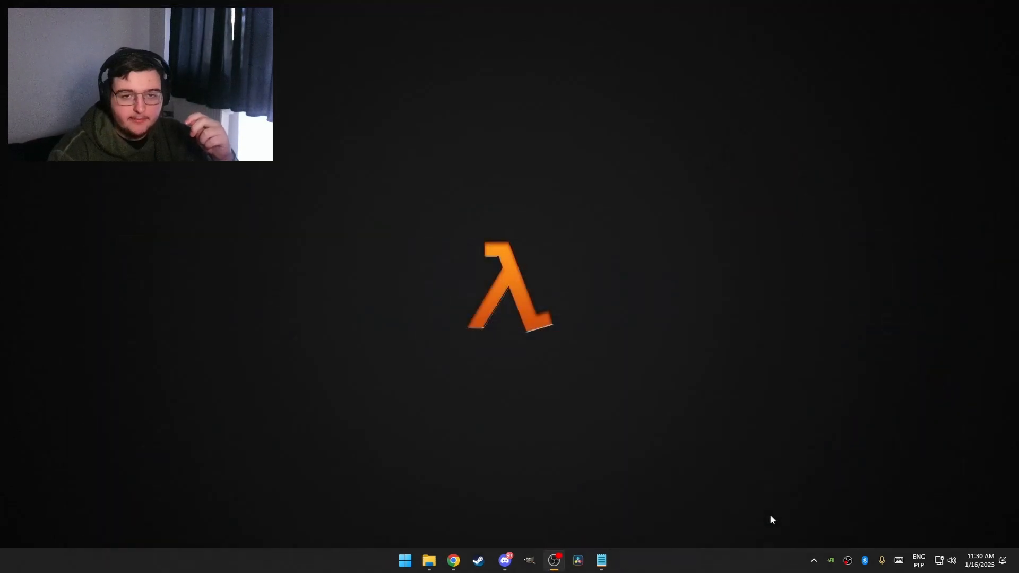
pyautogui.click(478, 561)
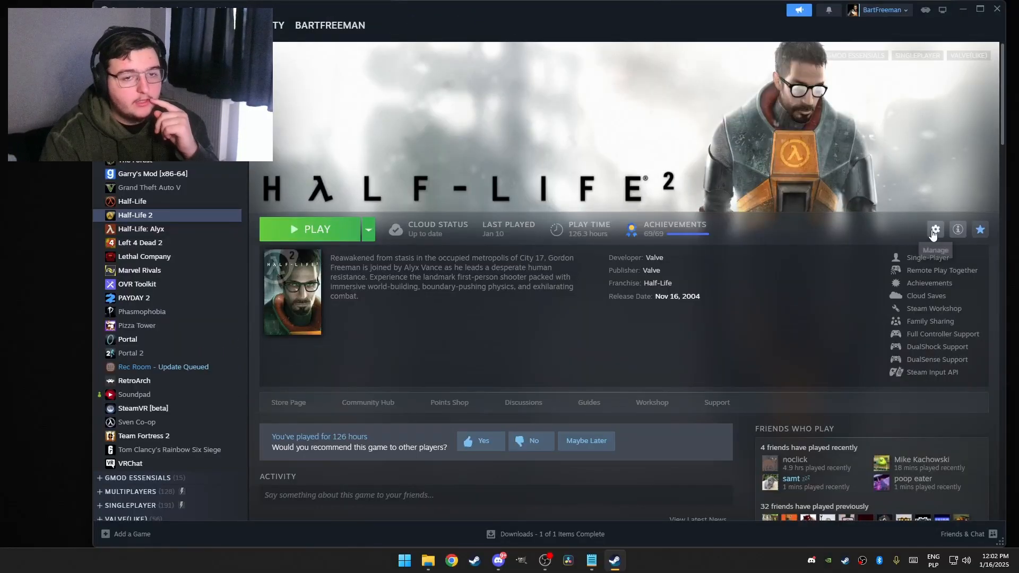
# Step: In Half-Life 2's Properties > Betas, opt into the steam_legacy Pre-20th Anniversary build
pyautogui.rightClick(135, 215)
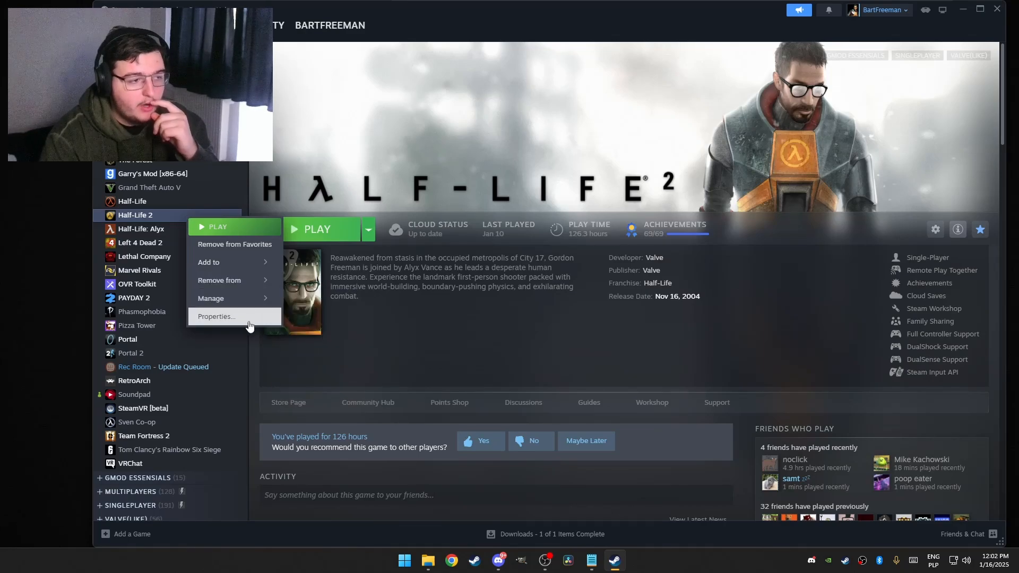
pyautogui.click(215, 316)
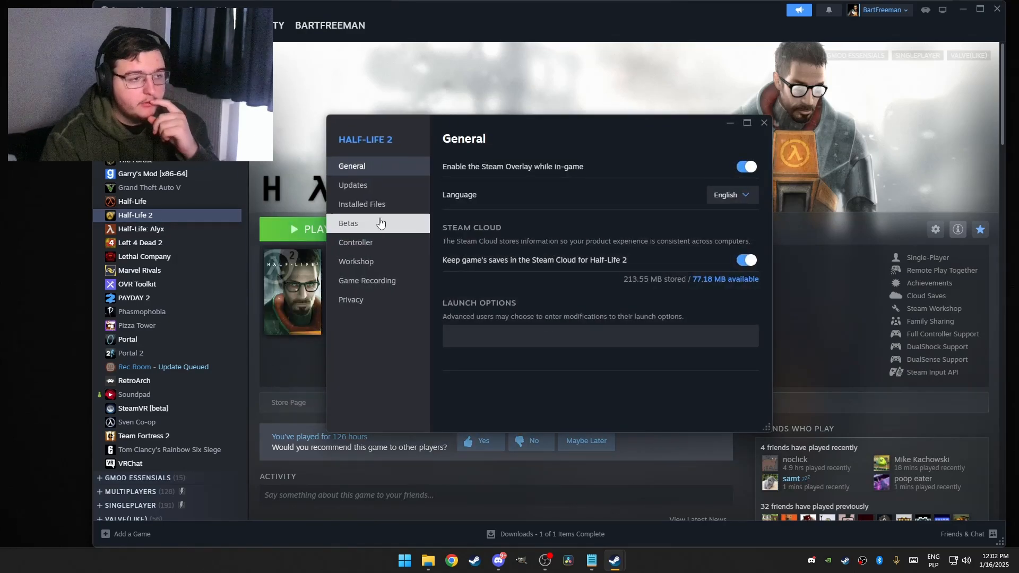
pyautogui.click(348, 223)
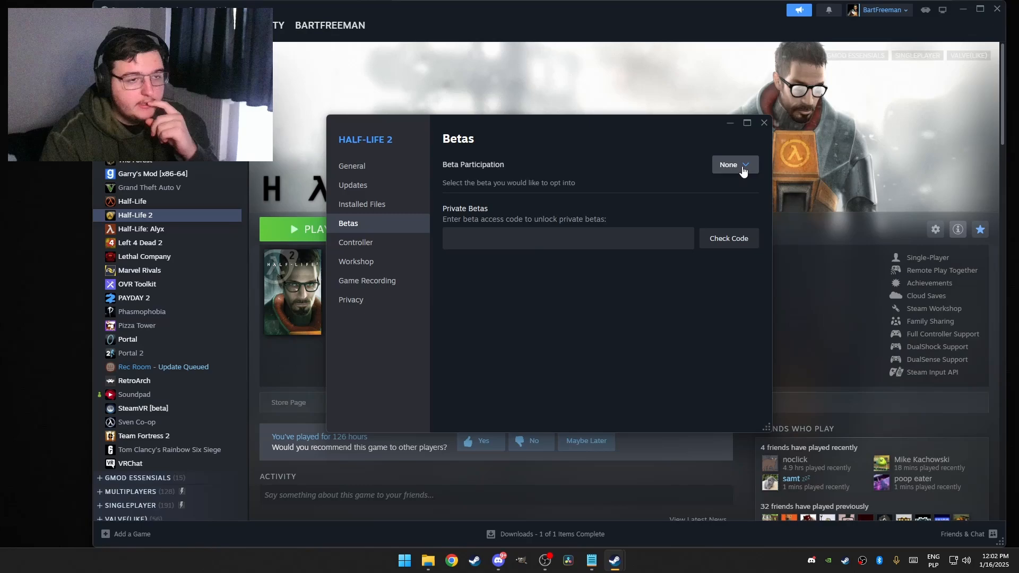
pyautogui.click(734, 164)
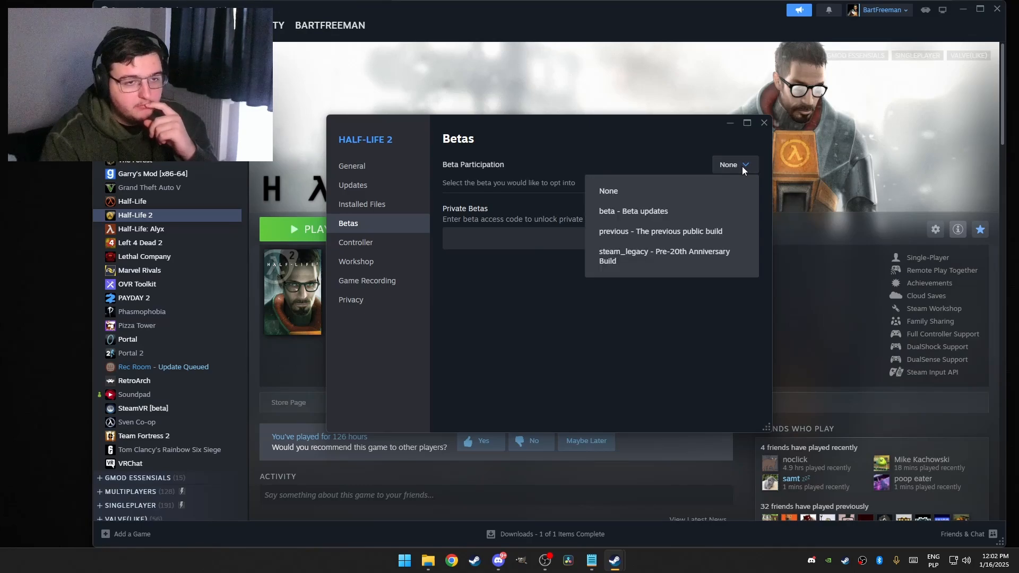
pyautogui.click(664, 256)
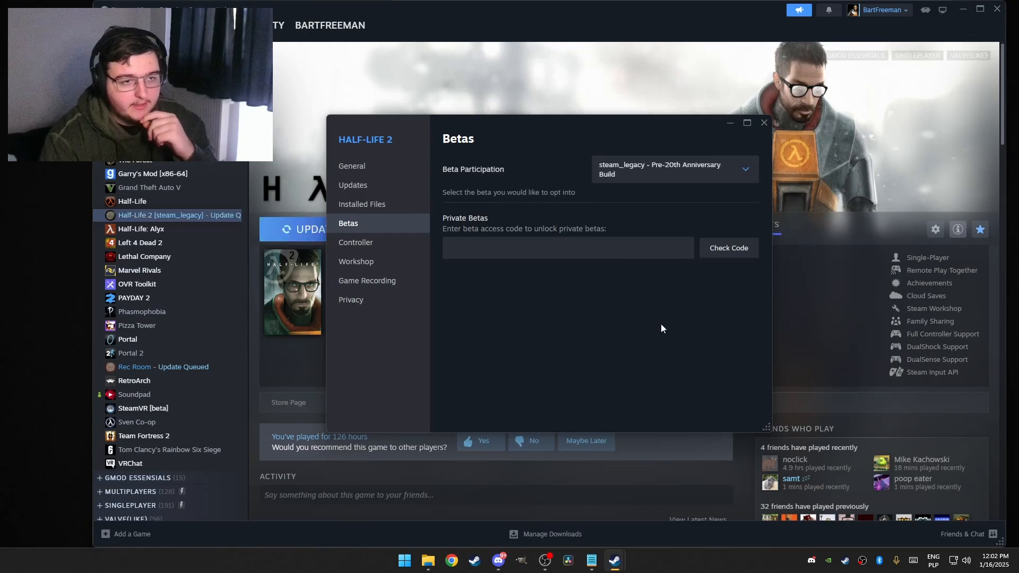
# Step: Start the queued Half-Life 2 update and wait for it to finish
pyautogui.click(763, 123)
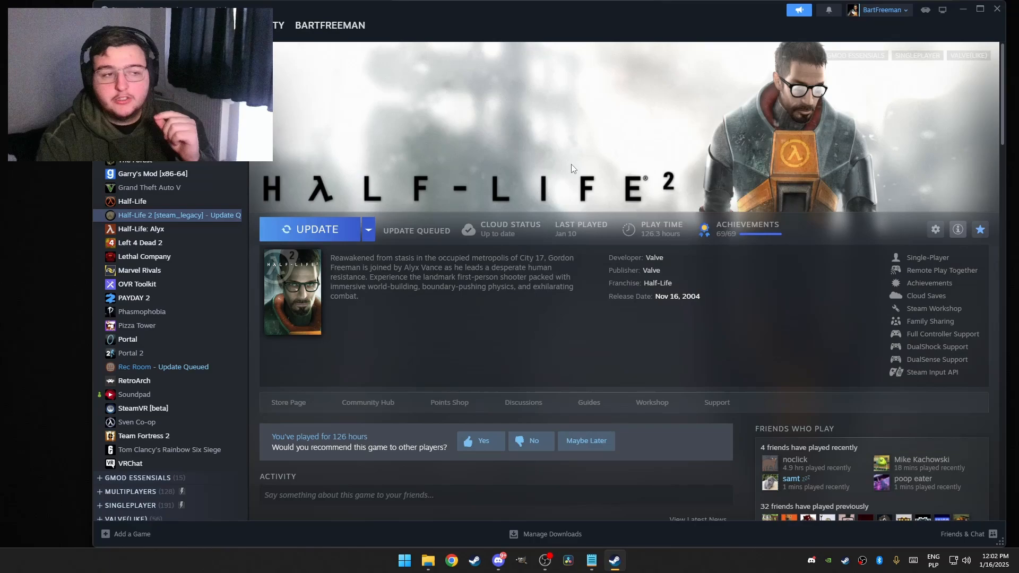
pyautogui.click(316, 229)
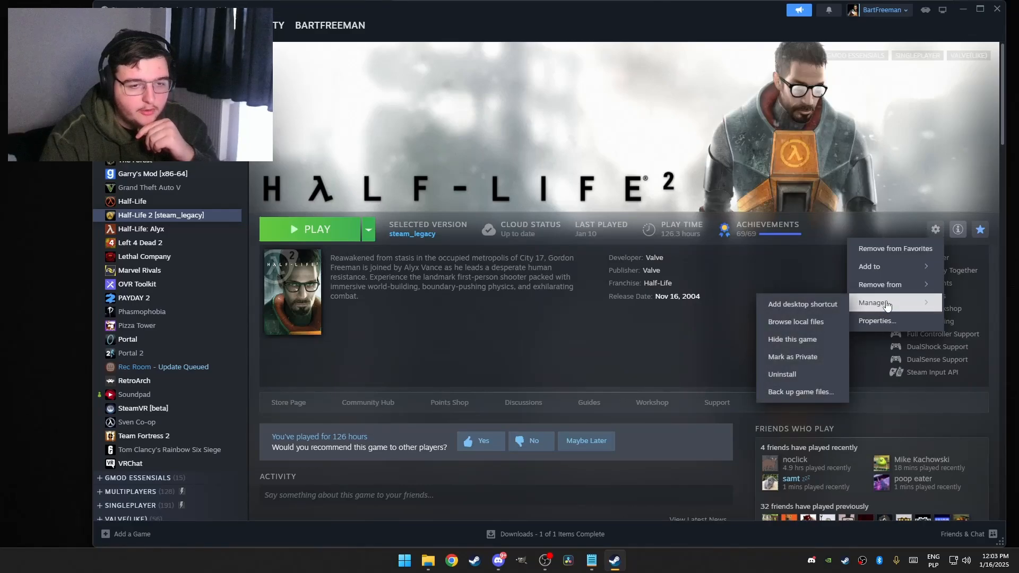
# Step: Browse Half-Life 2's local files and look inside the hl2 game folder
pyautogui.click(795, 322)
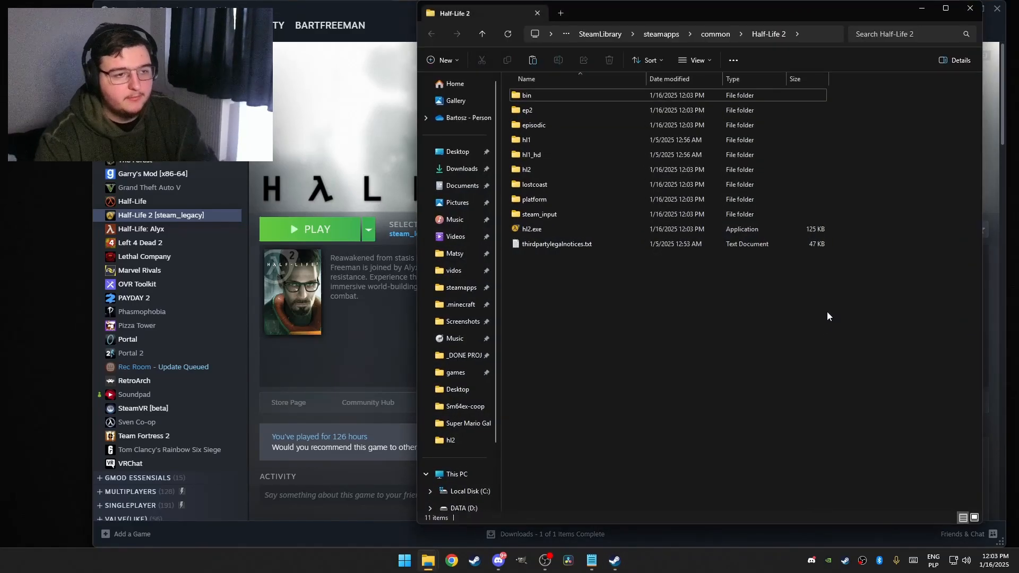
pyautogui.doubleClick(526, 169)
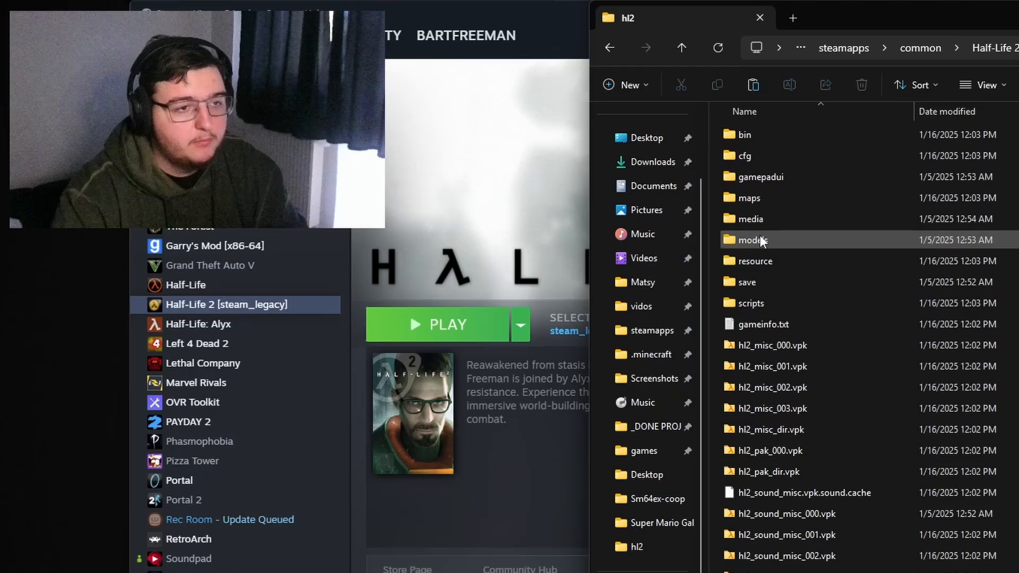
pyautogui.click(748, 197)
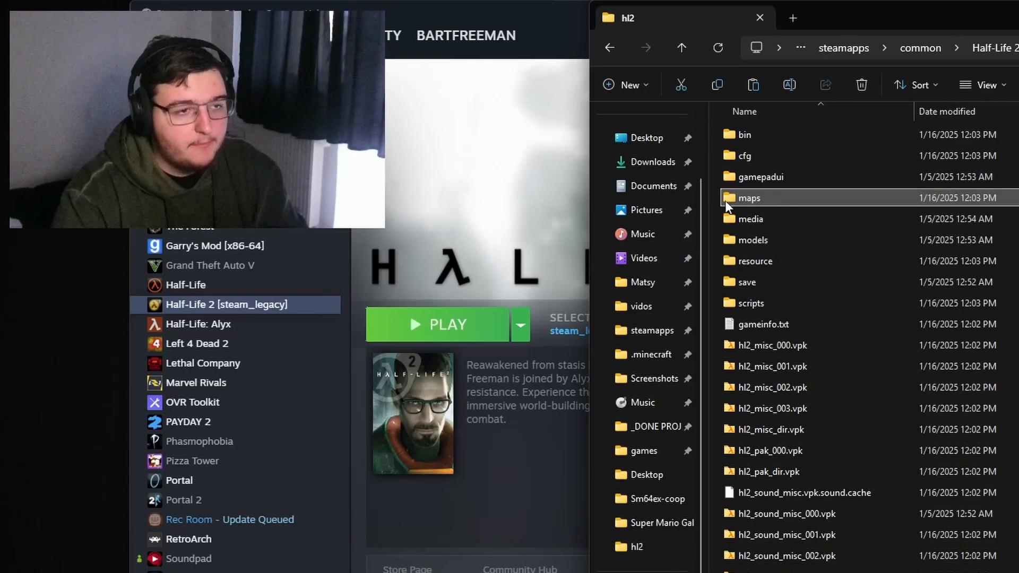
pyautogui.moveTo(896, 221)
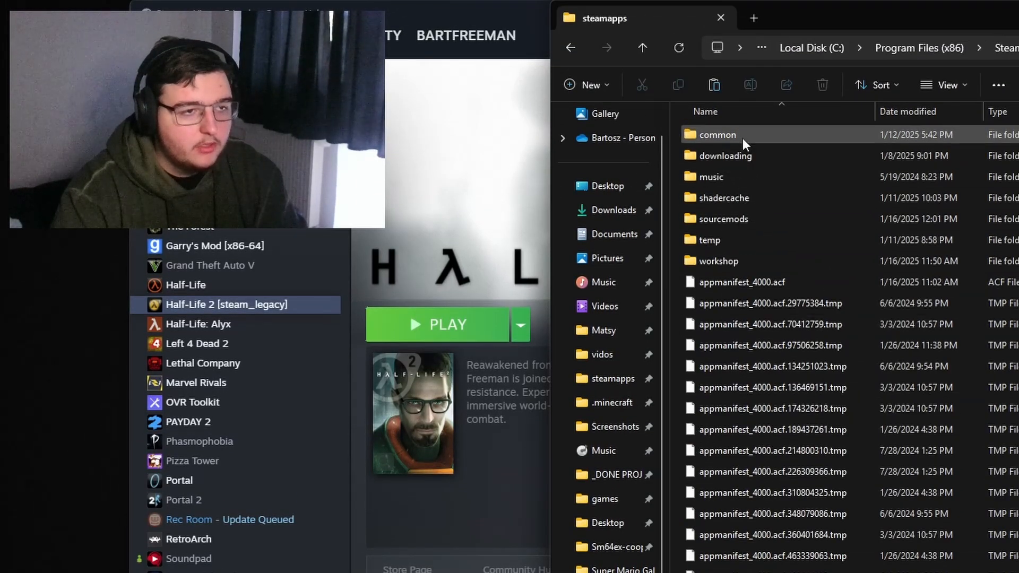
# Step: From steamapps, open sourcemods\HL2Wii to confirm the mod's gameinfo, WiiLoad and maps files
pyautogui.doubleClick(722, 218)
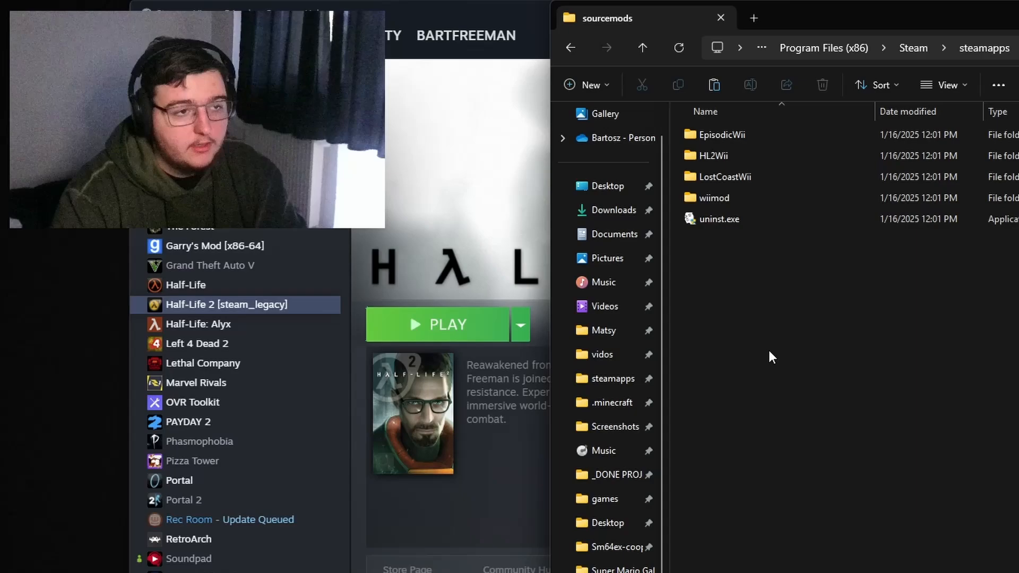
pyautogui.doubleClick(713, 155)
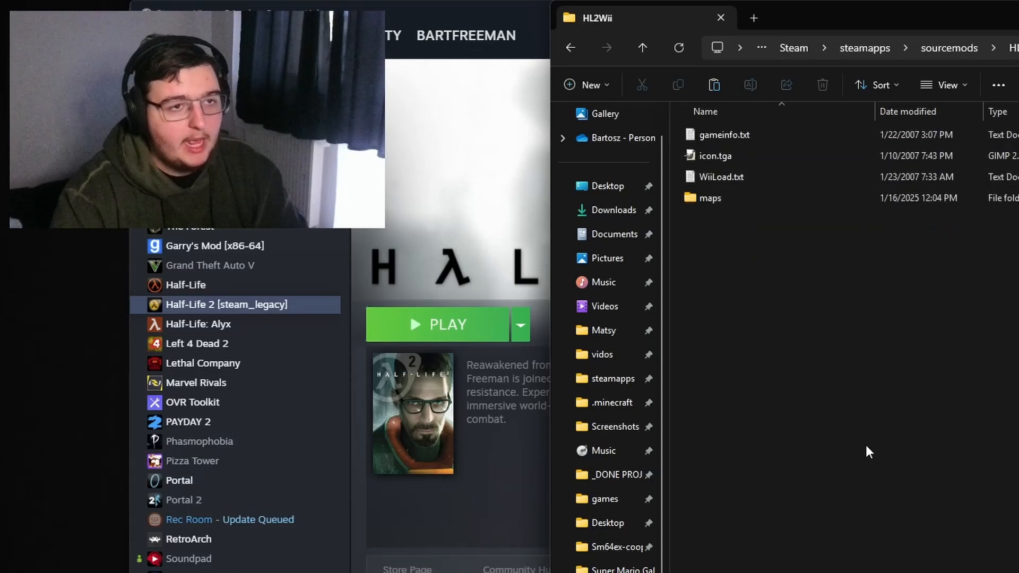
pyautogui.click(642, 47)
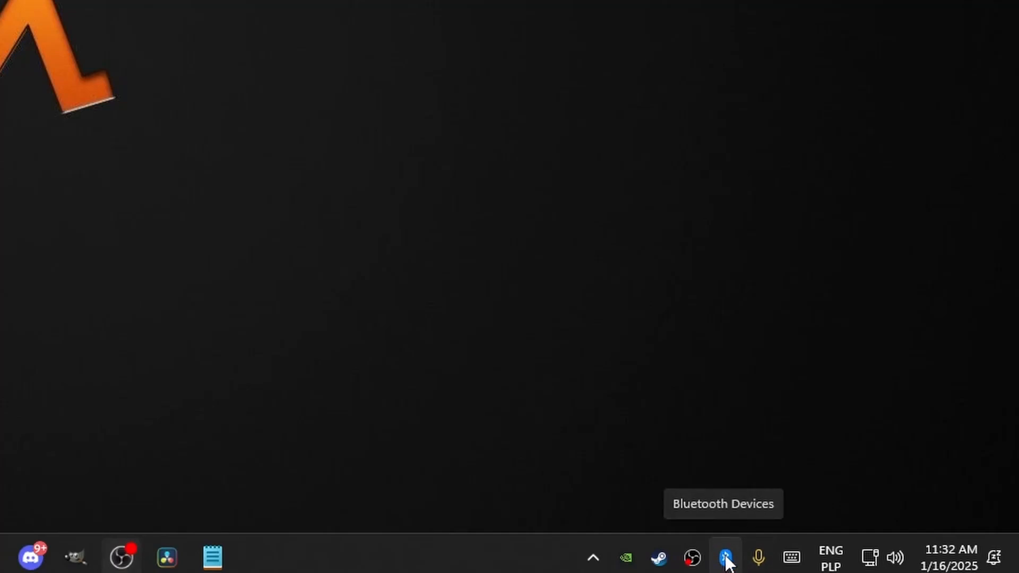
# Step: From the Bluetooth tray icon, show the Bluetooth & devices page scrolled to Related settings
pyautogui.rightClick(727, 558)
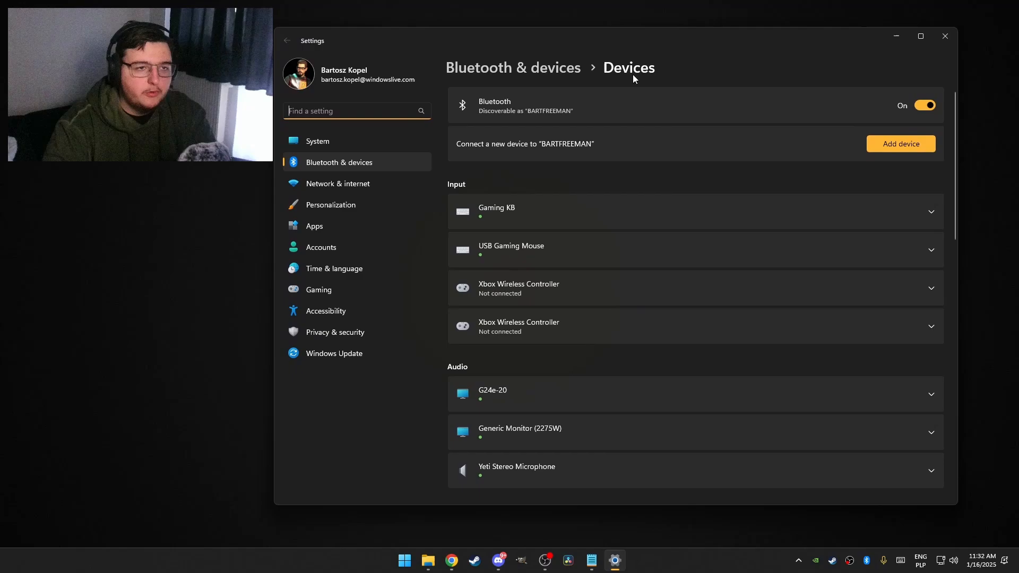
pyautogui.scroll(-3)
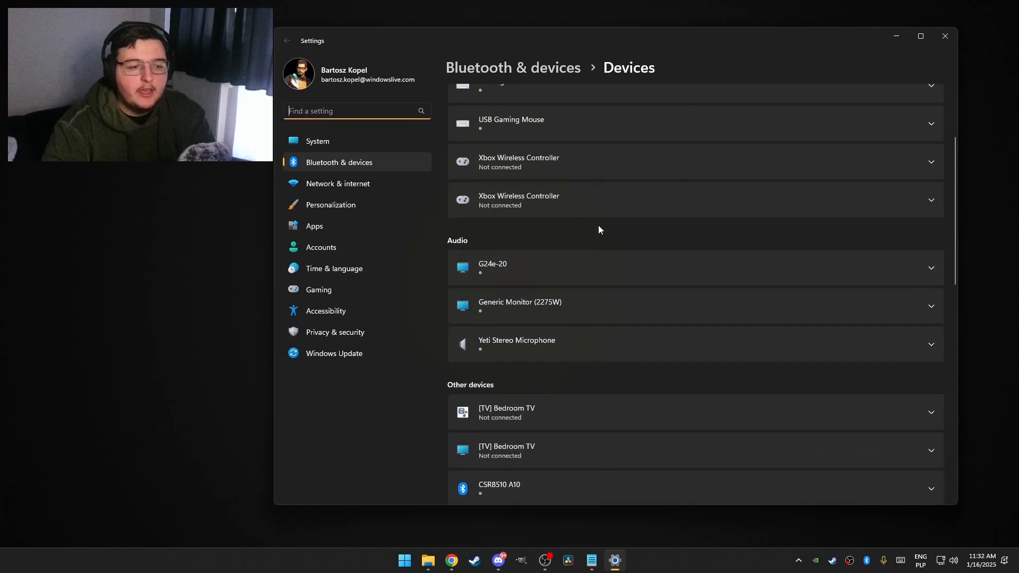
pyautogui.scroll(-3)
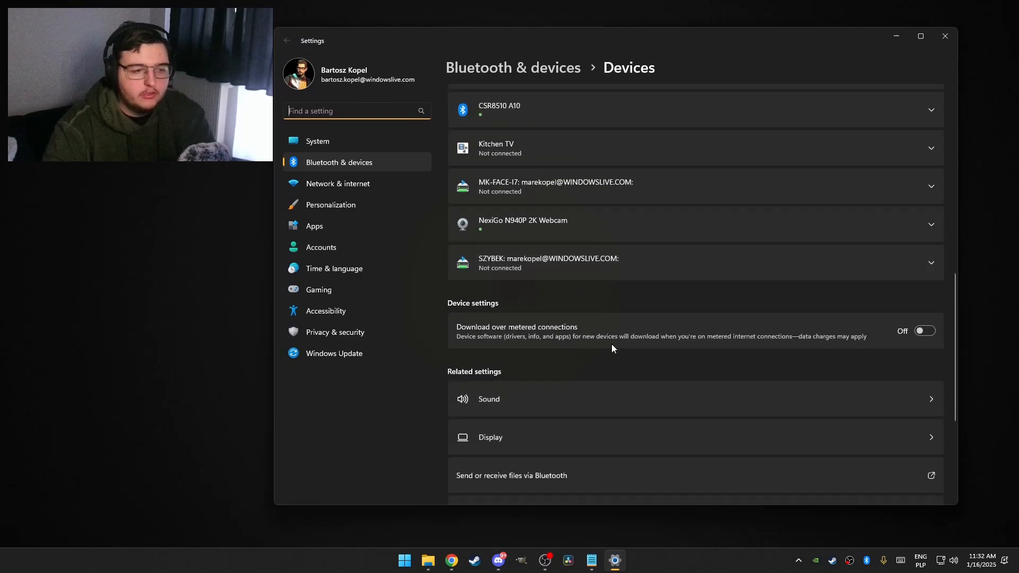
pyautogui.scroll(-3)
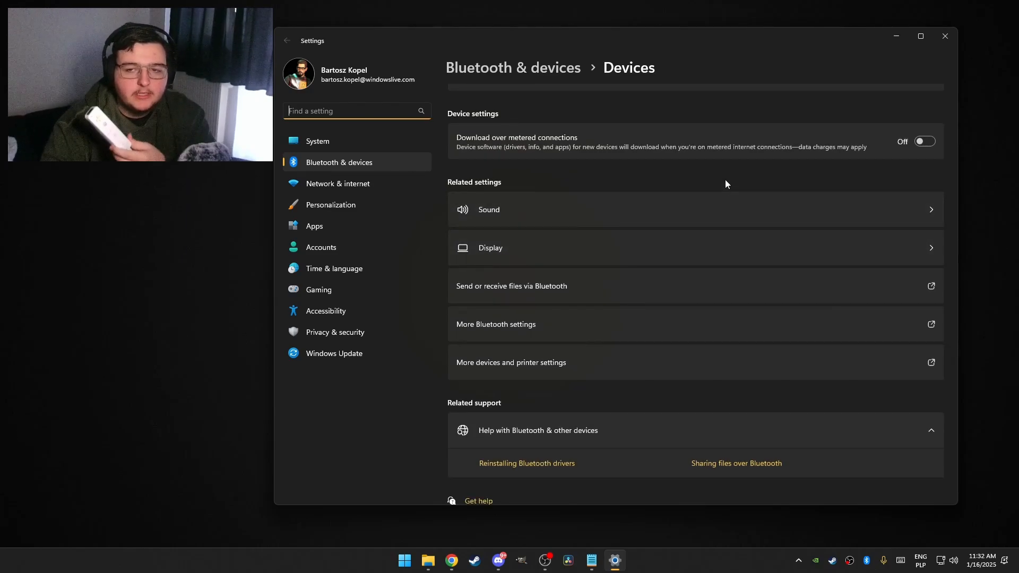
pyautogui.moveTo(530, 362)
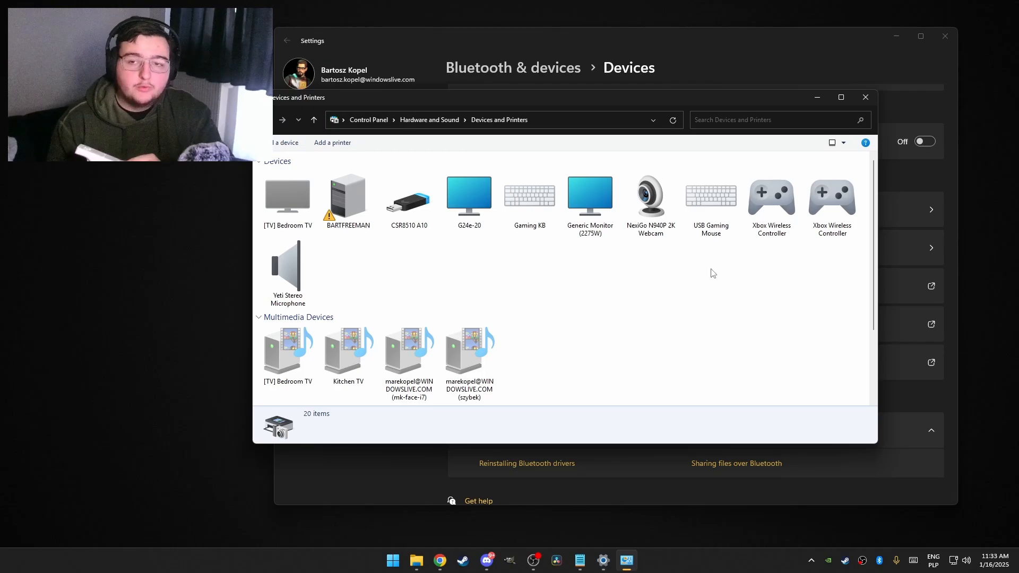
pyautogui.moveTo(771, 201)
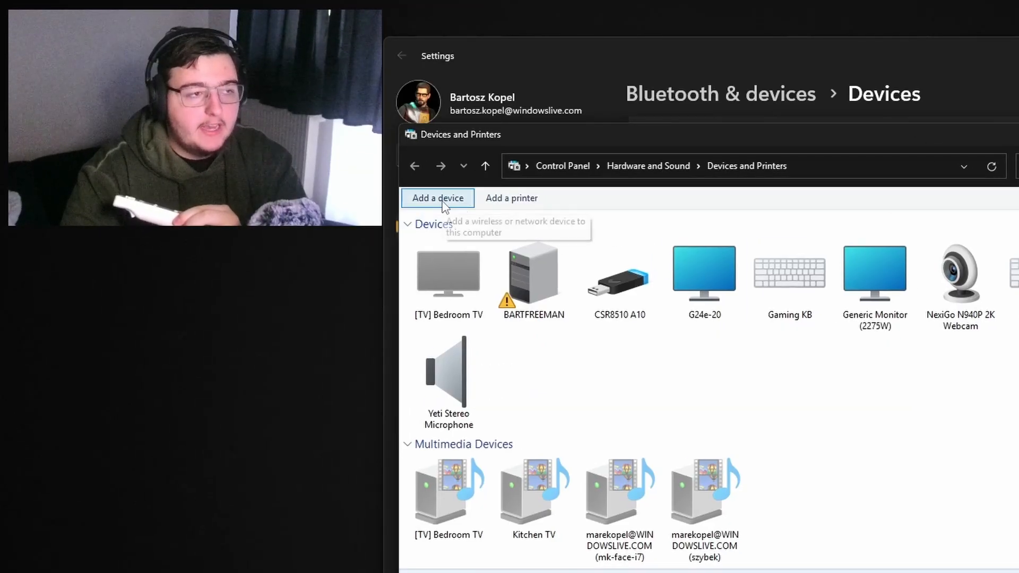
# Step: Add the discovered Wiimote as an Input device, skipping the passcode, installing Nintendo RVL-CNT-01
pyautogui.click(437, 198)
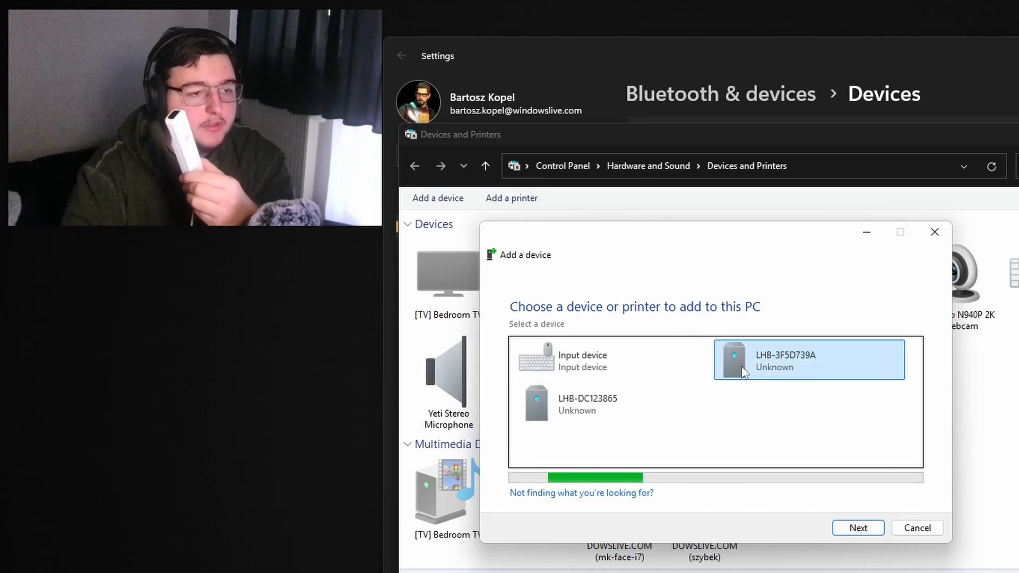
pyautogui.click(581, 361)
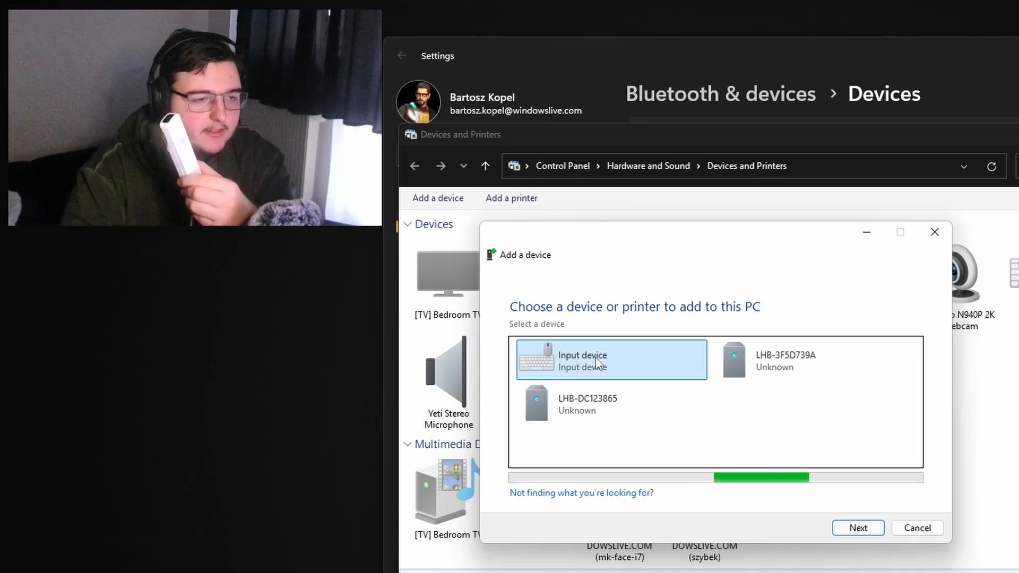
pyautogui.click(858, 527)
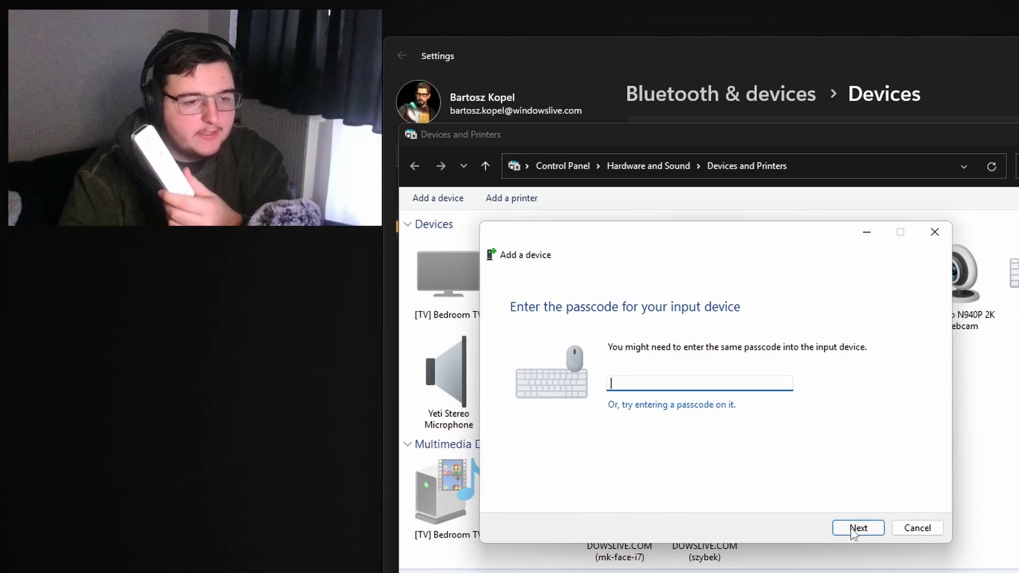
pyautogui.click(857, 528)
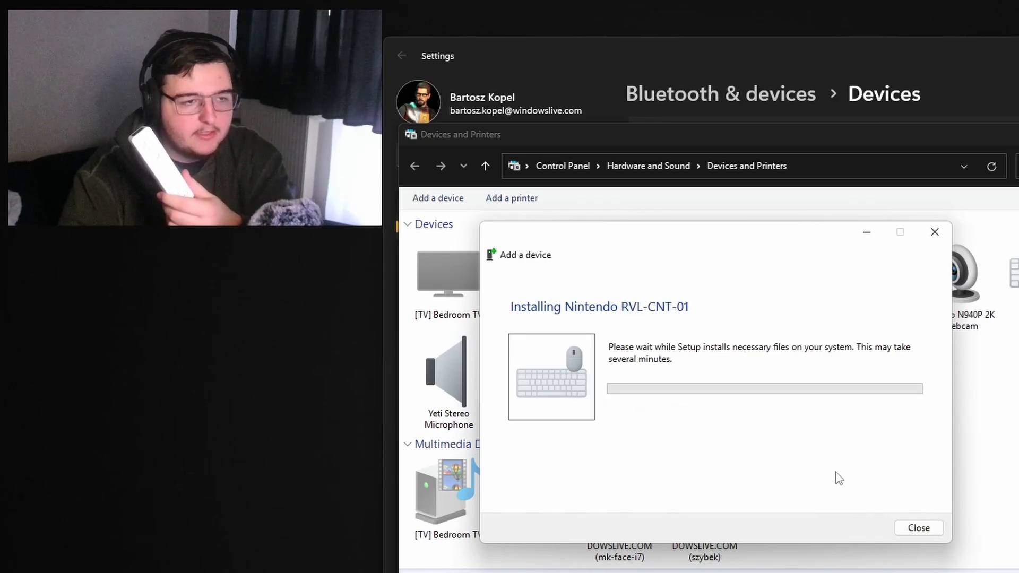
pyautogui.moveTo(827, 474)
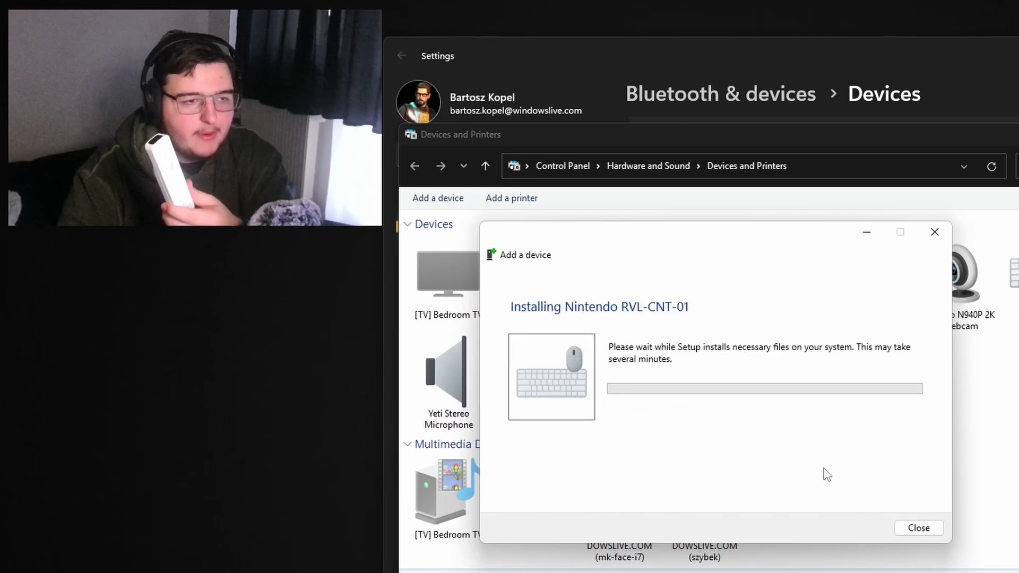
pyautogui.moveTo(850, 404)
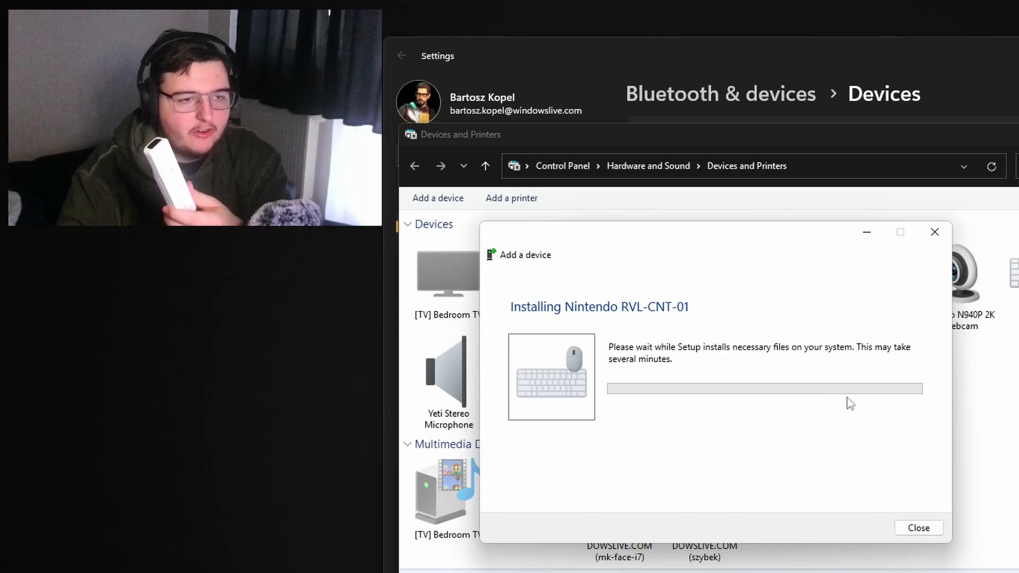
pyautogui.moveTo(847, 470)
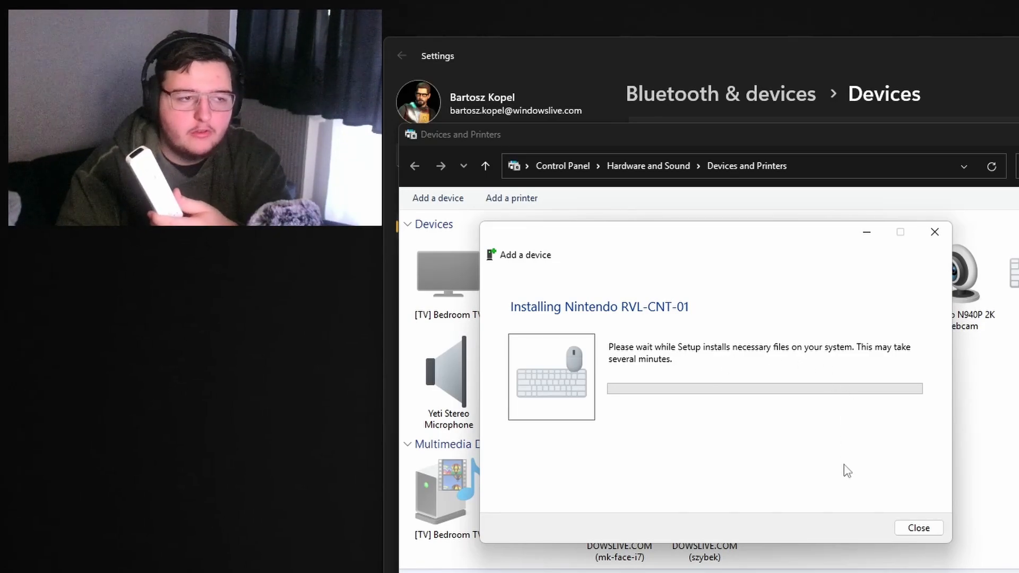
pyautogui.moveTo(817, 464)
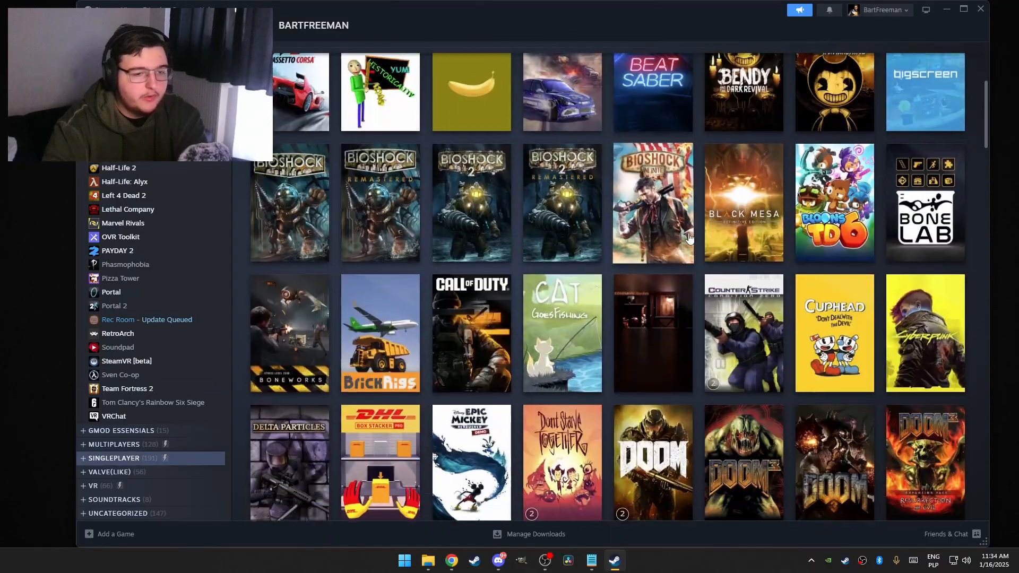
# Step: Show the HL2Wii library page and bring up its Properties window
pyautogui.scroll(-3)
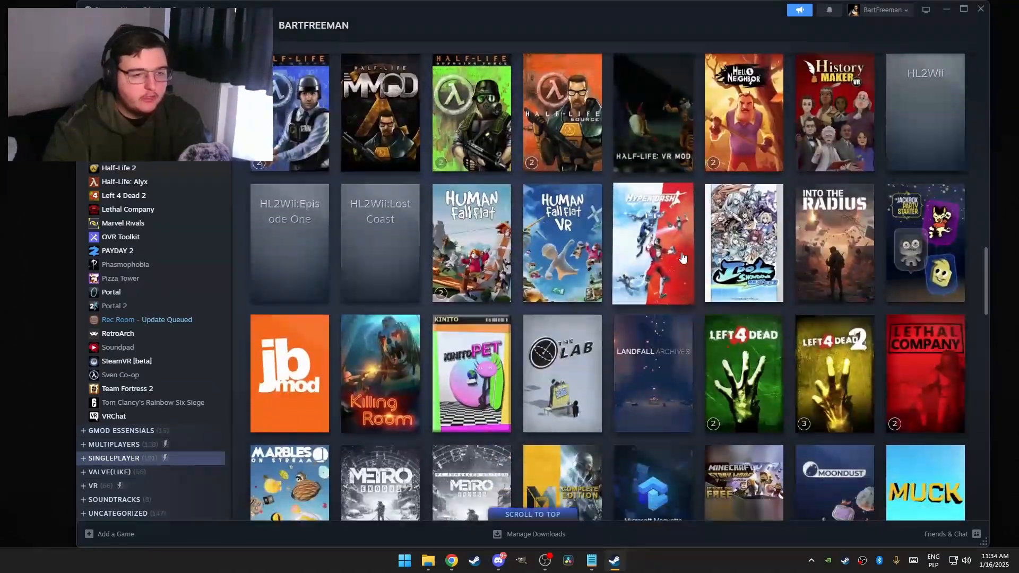
pyautogui.click(924, 112)
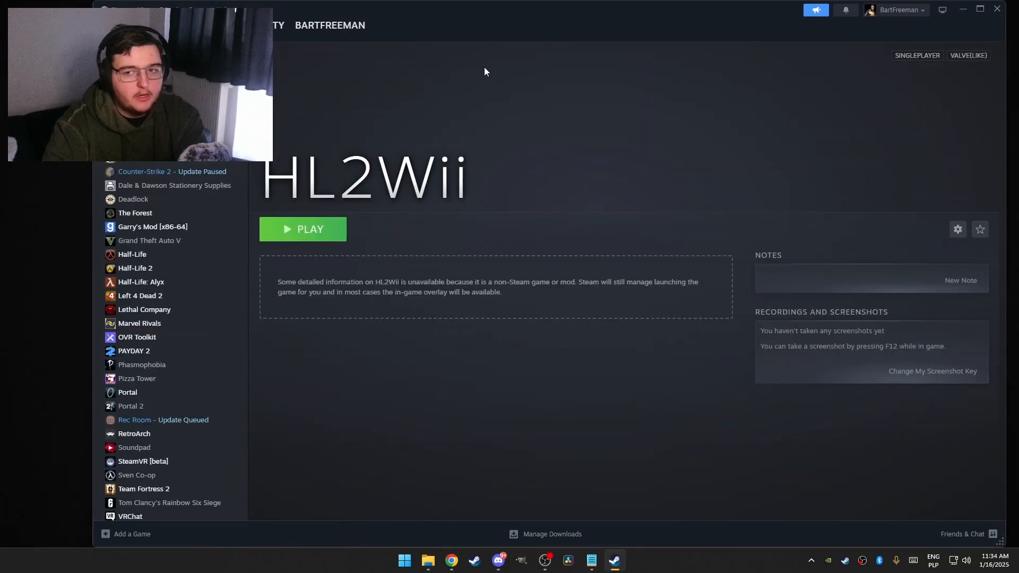
pyautogui.moveTo(661, 137)
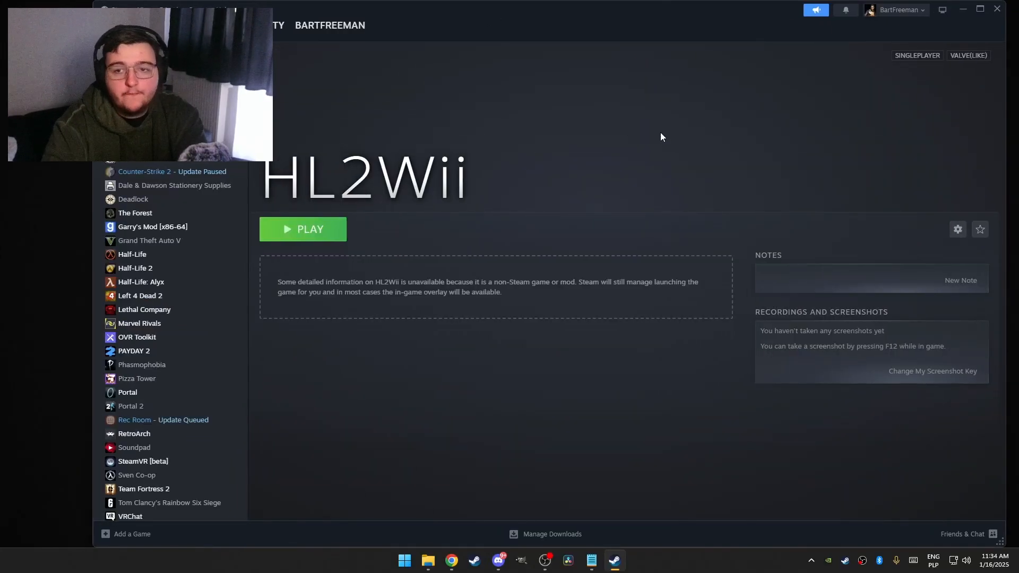
pyautogui.moveTo(946, 202)
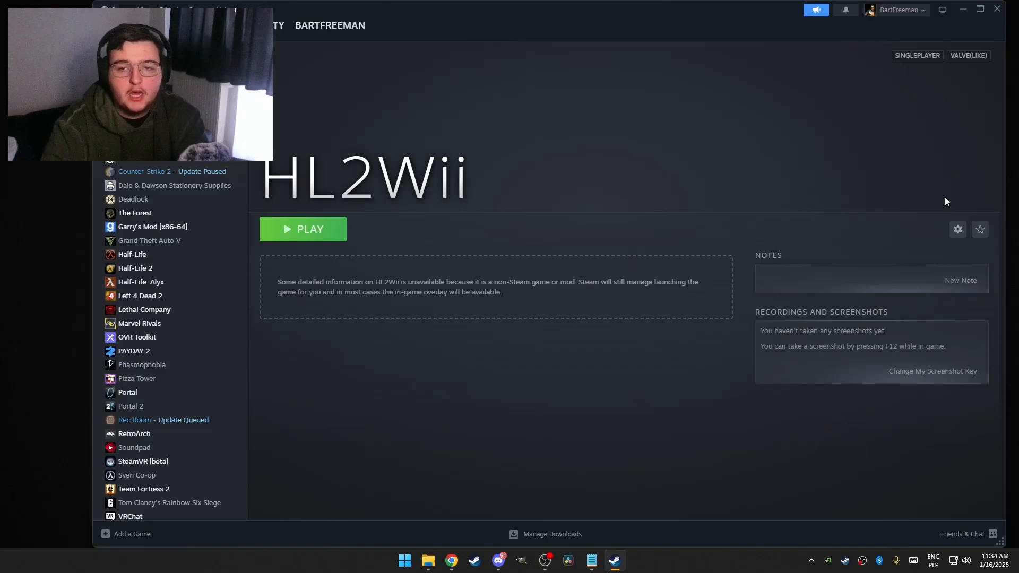
pyautogui.click(958, 229)
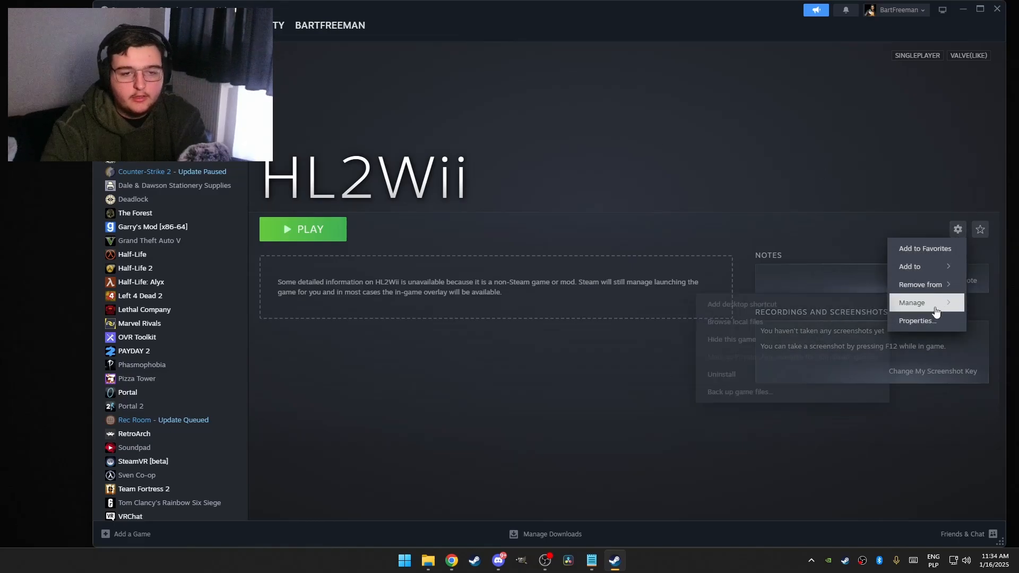
pyautogui.click(916, 320)
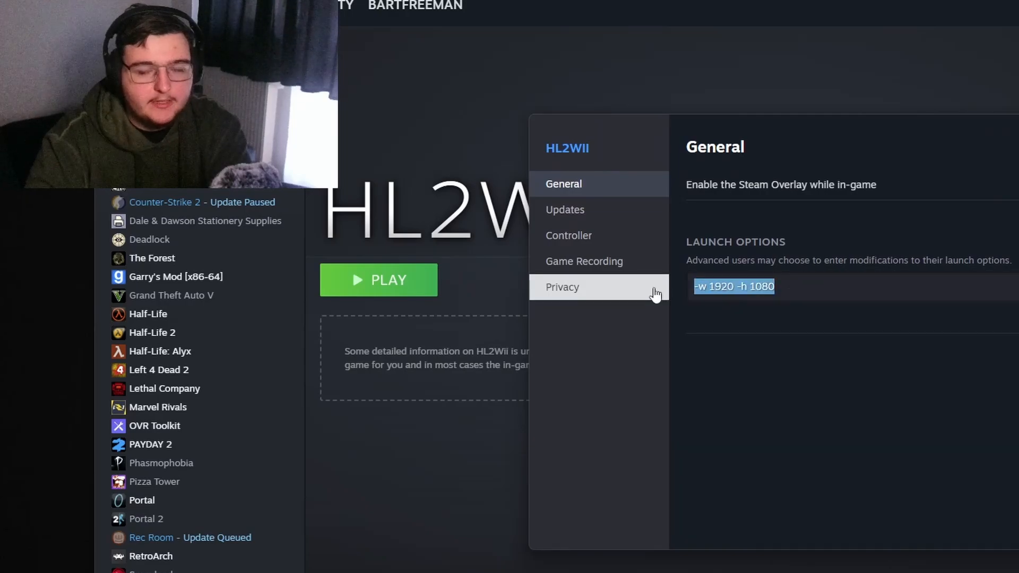
# Step: Set HL2Wii's launch options to -w 1920 -h 1080 and close Properties
pyautogui.click(787, 426)
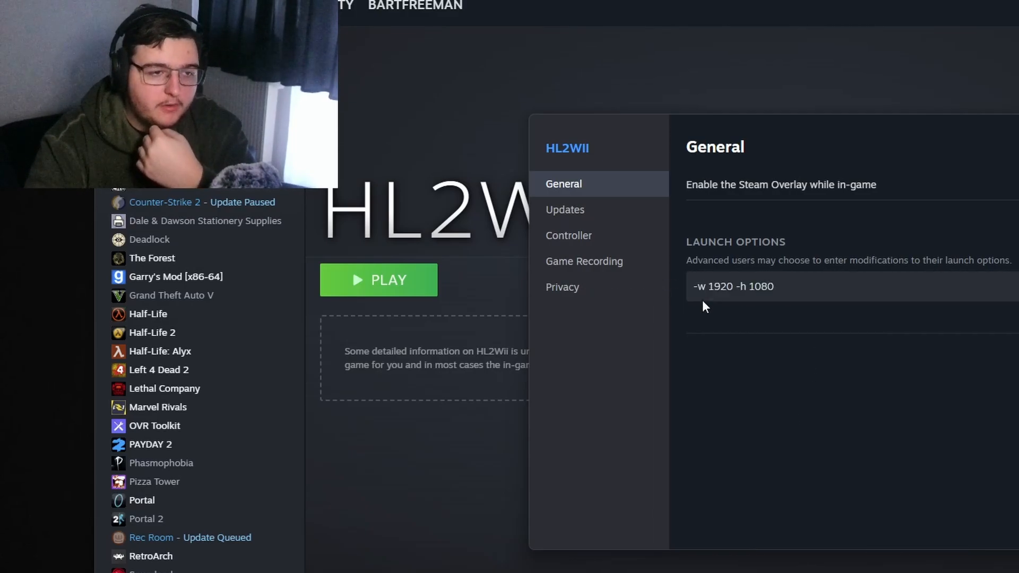
pyautogui.click(734, 285)
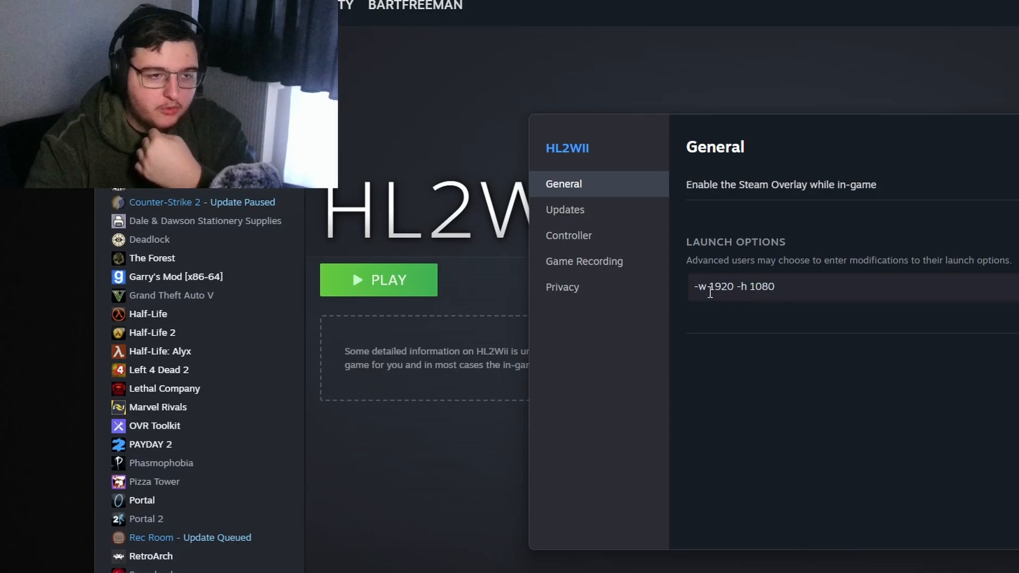
pyautogui.doubleClick(720, 285)
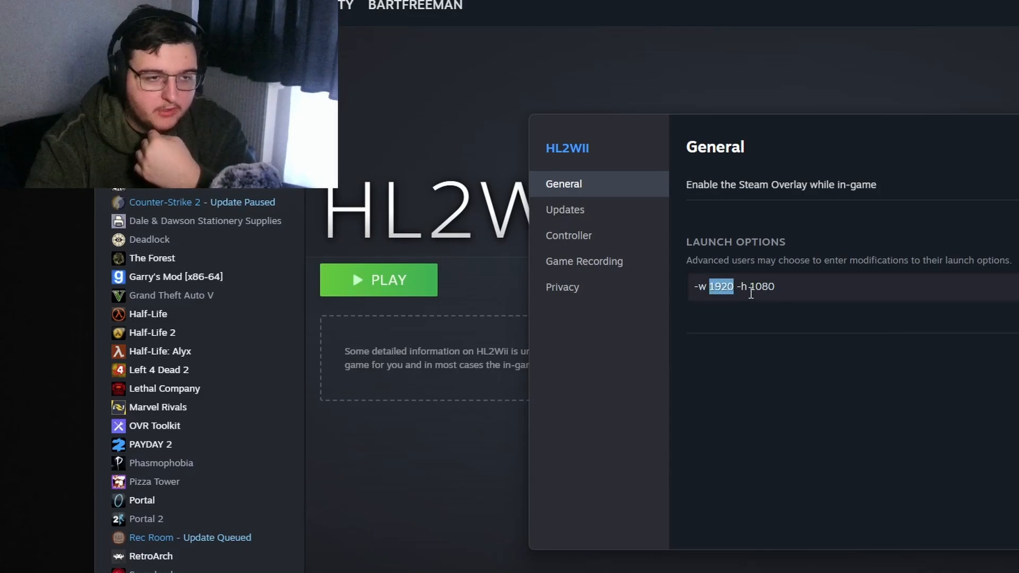
pyautogui.click(752, 285)
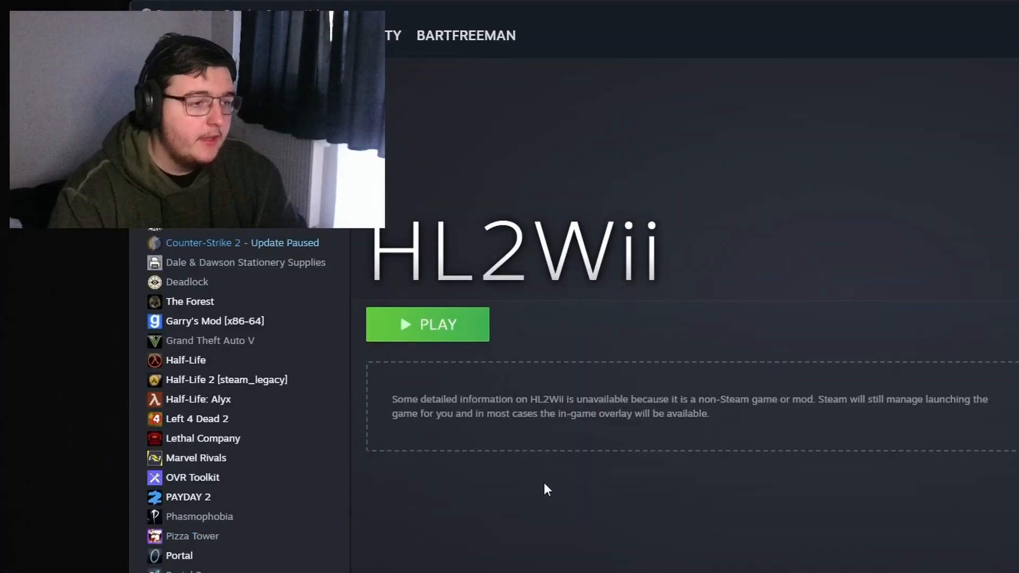
pyautogui.moveTo(438, 325)
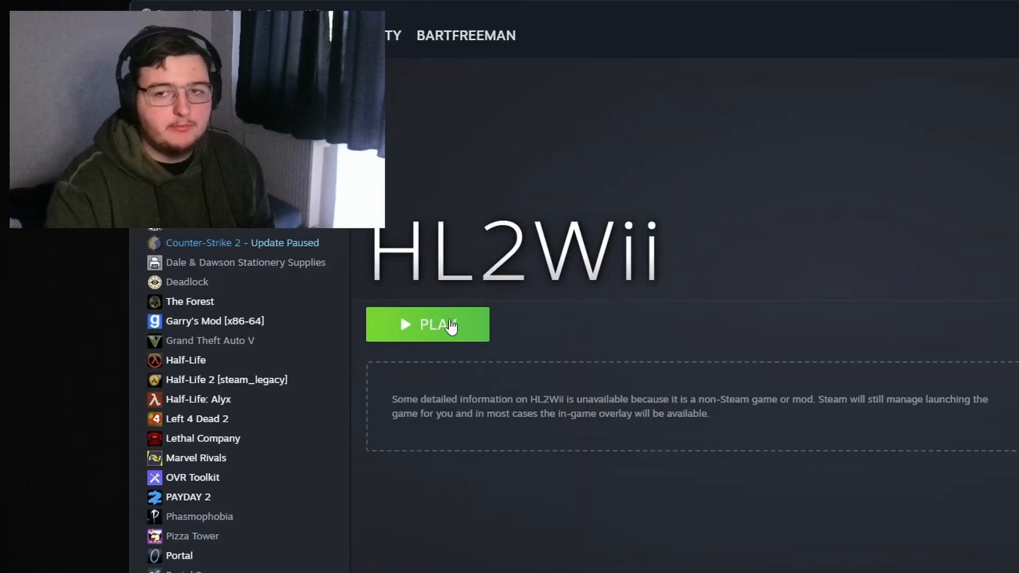
# Step: Launch HL2Wii and complete the Wiimote wizard: Dual sensor, 7.5-inch bar, Not Listed Bluetooth stack
pyautogui.click(426, 325)
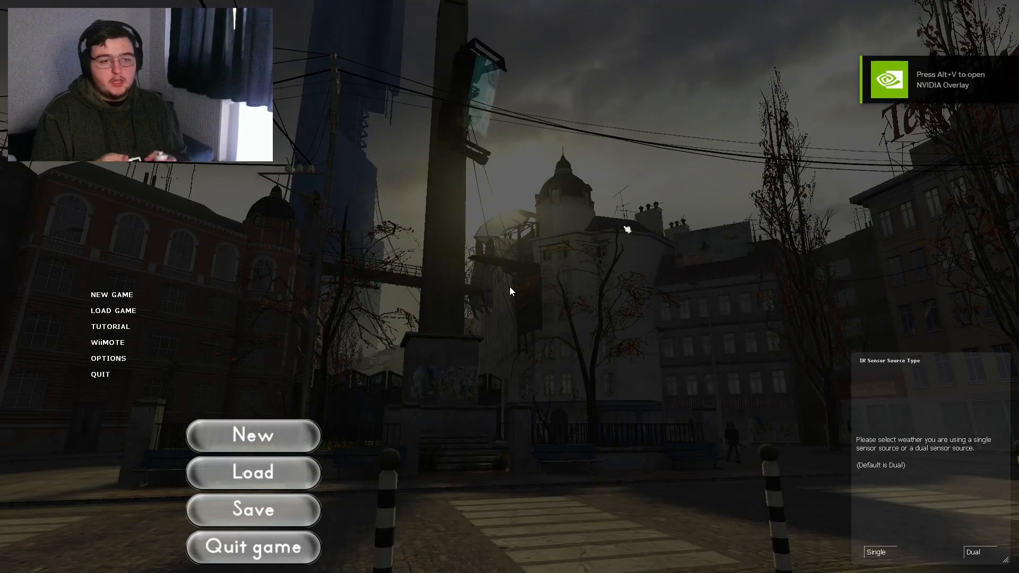
pyautogui.moveTo(655, 248)
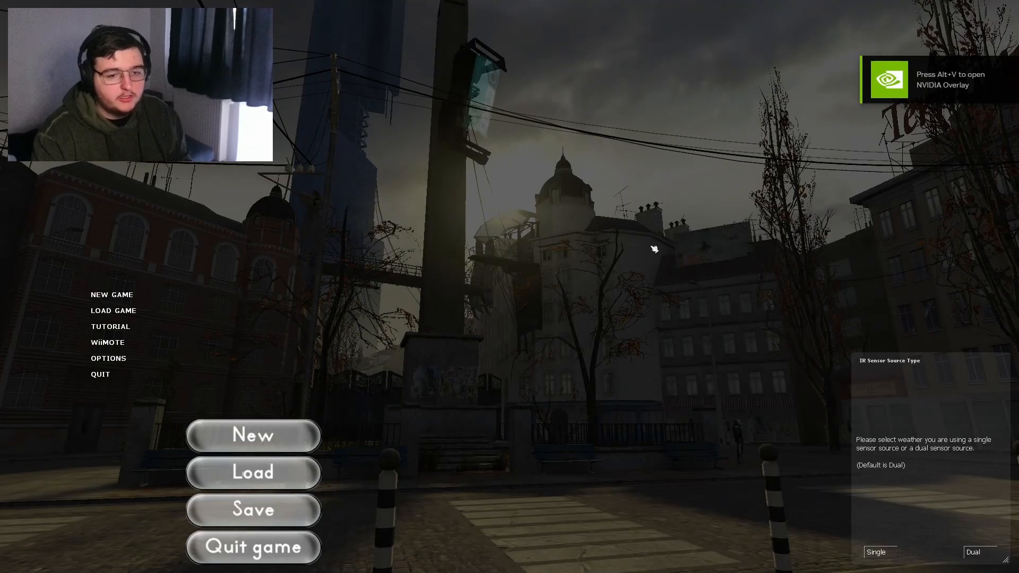
pyautogui.moveTo(404, 380)
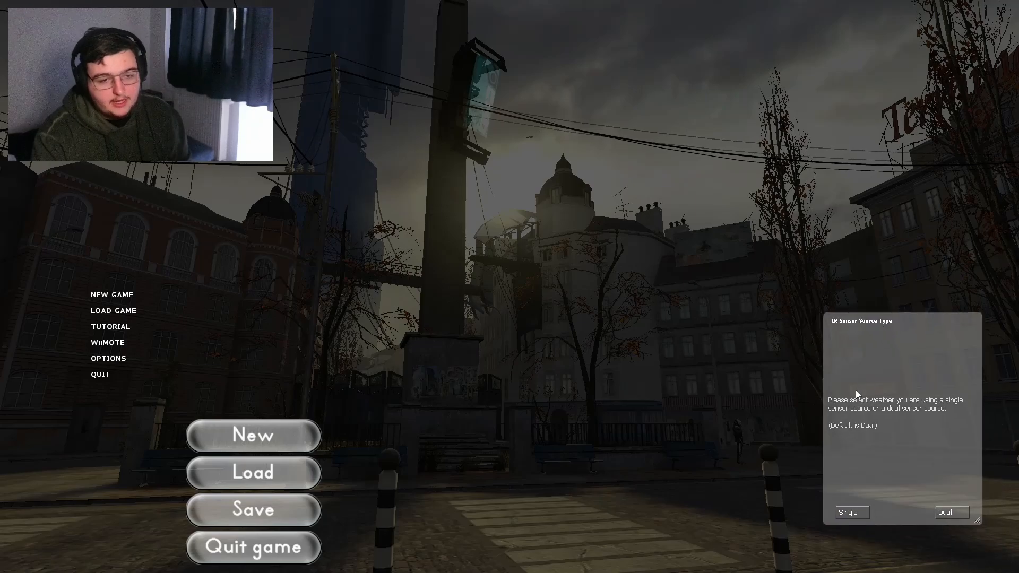
pyautogui.moveTo(901, 415)
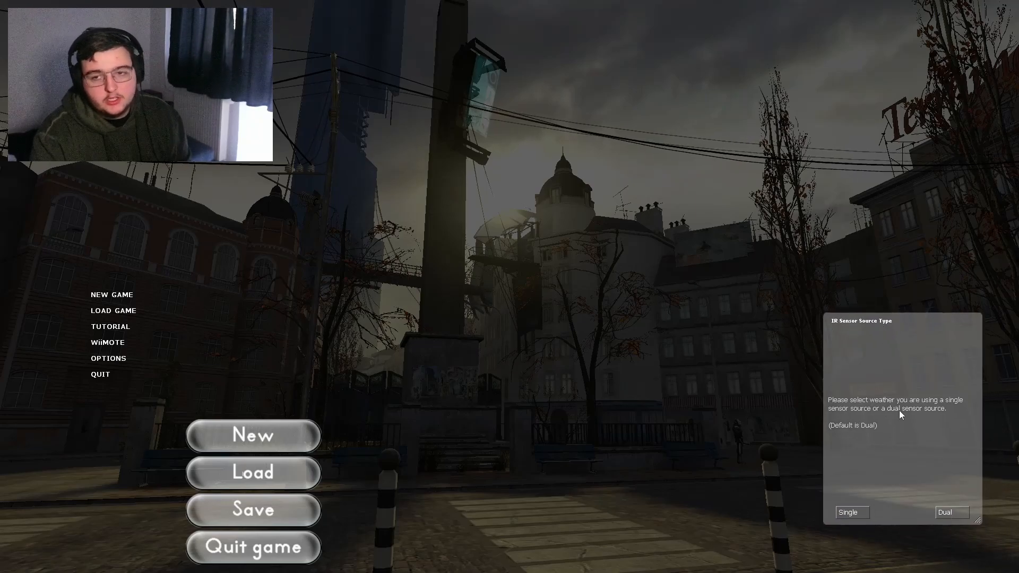
pyautogui.click(951, 512)
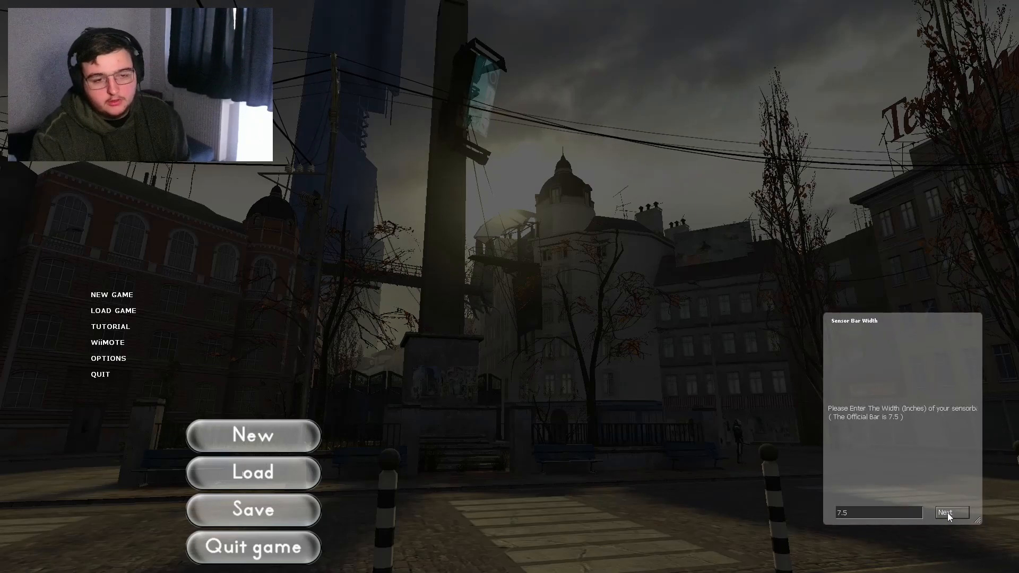
pyautogui.click(951, 513)
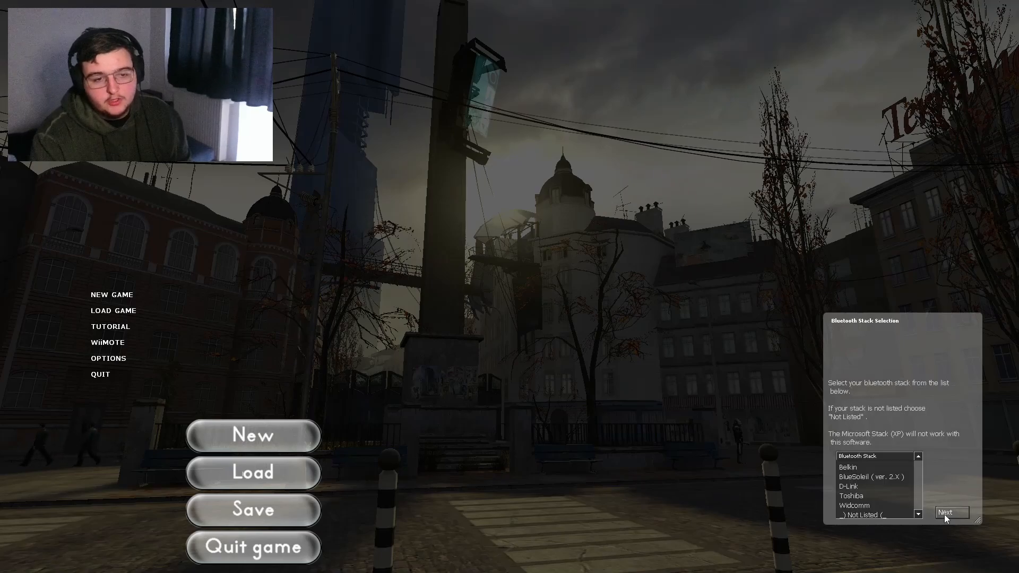
pyautogui.click(862, 515)
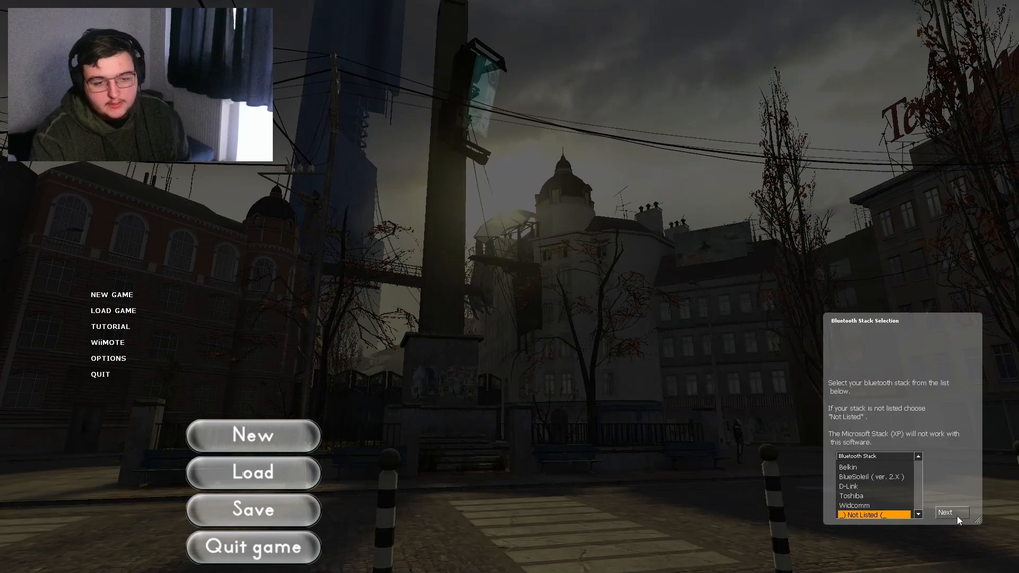
pyautogui.click(951, 513)
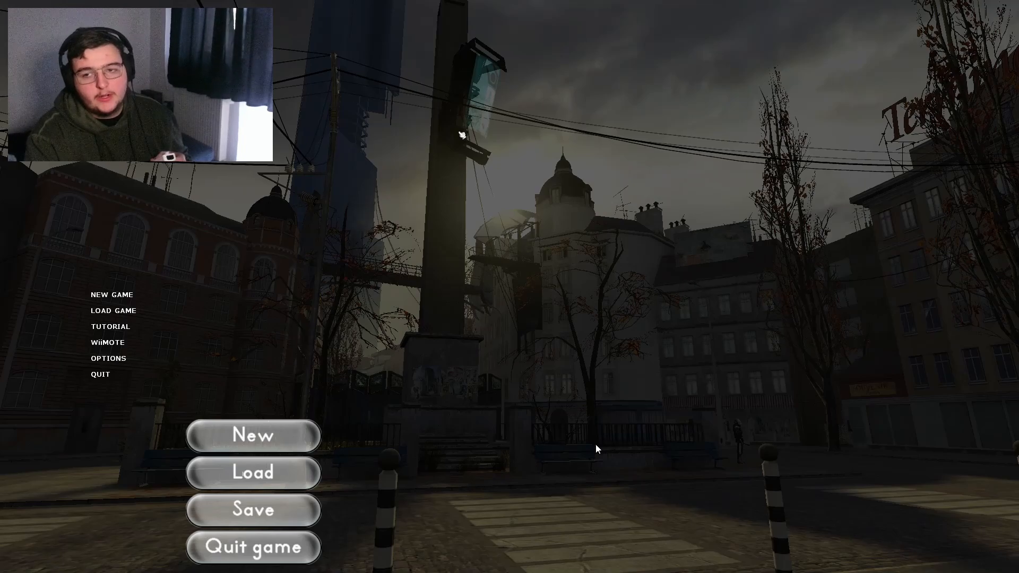
pyautogui.moveTo(108, 358)
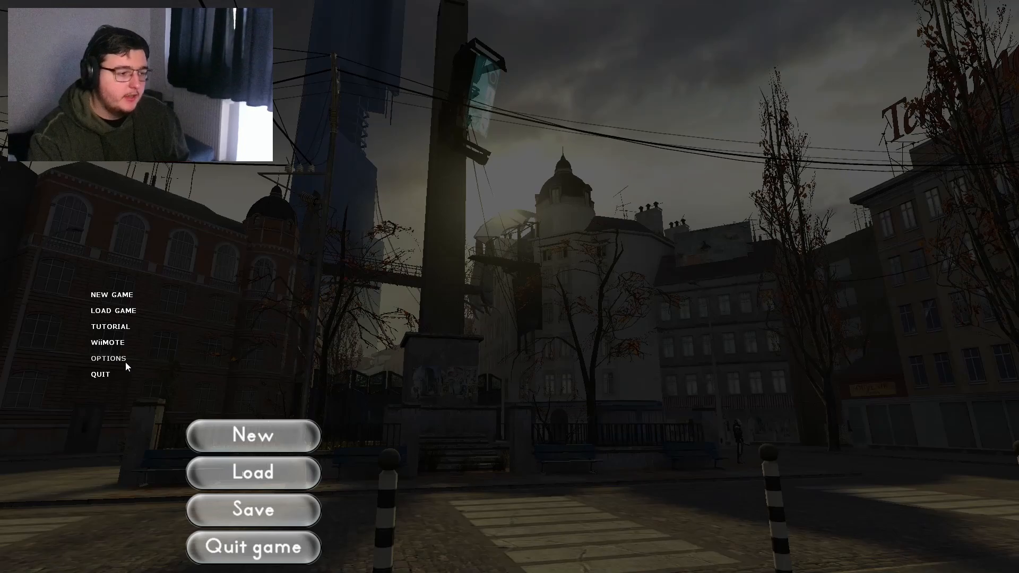
pyautogui.click(106, 342)
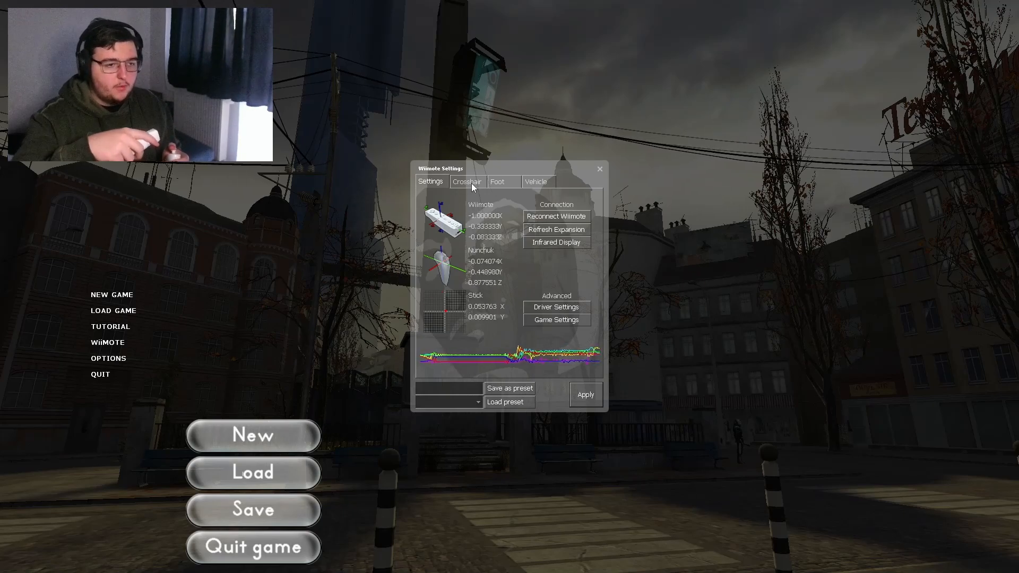
pyautogui.click(465, 181)
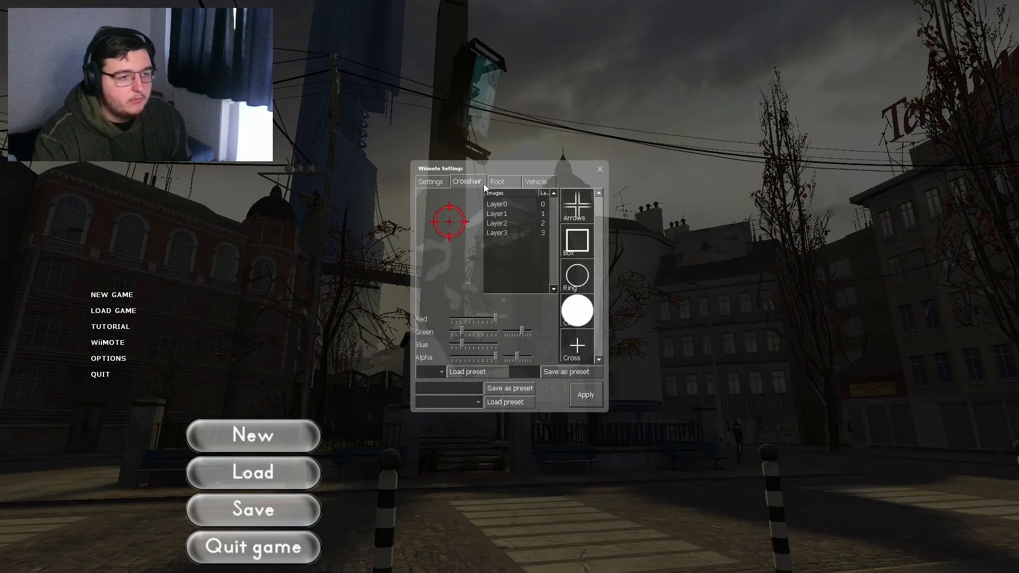
pyautogui.click(497, 232)
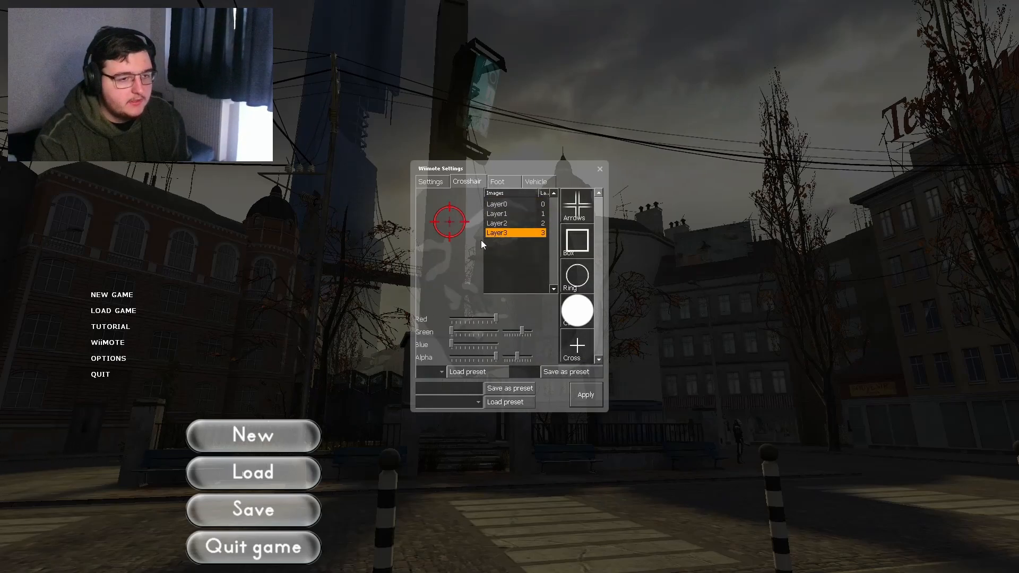
pyautogui.click(476, 372)
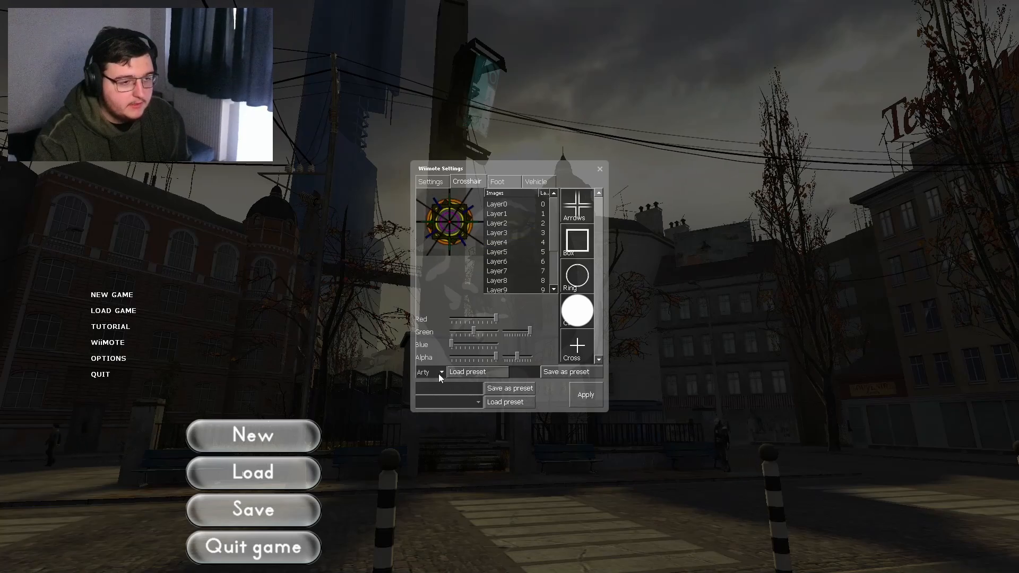
pyautogui.click(443, 371)
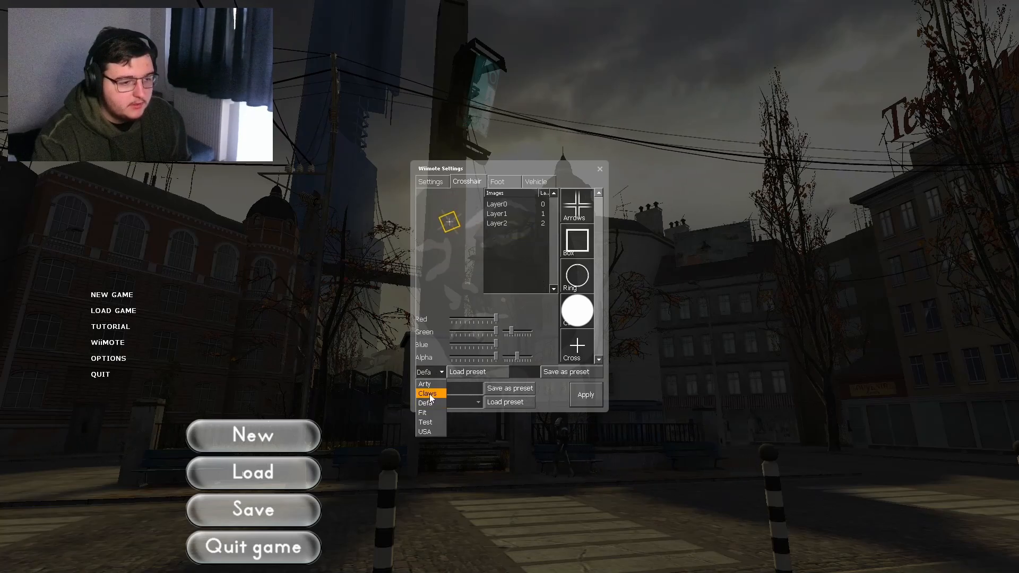
pyautogui.click(502, 181)
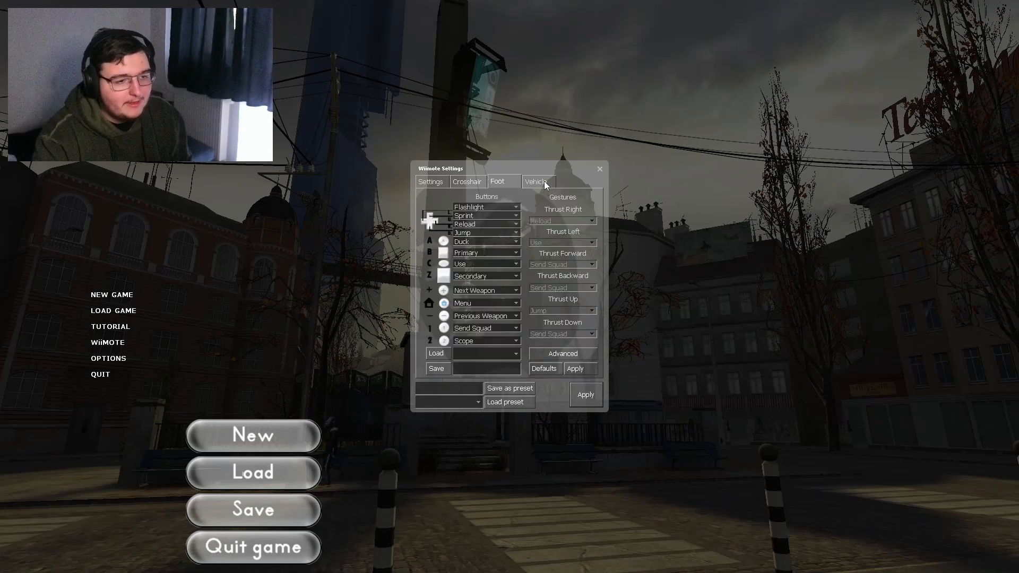
pyautogui.click(535, 181)
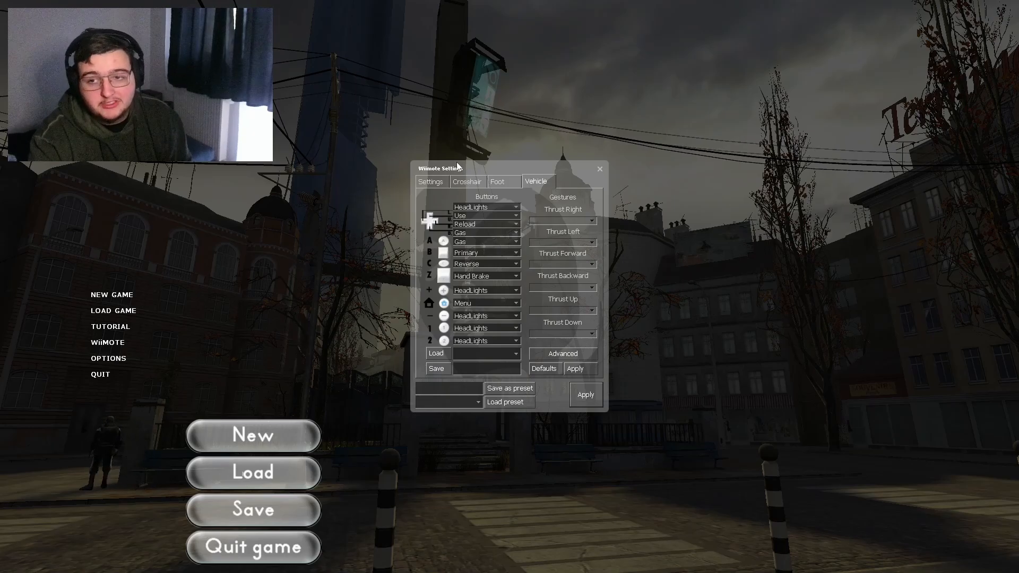
pyautogui.moveTo(435, 181)
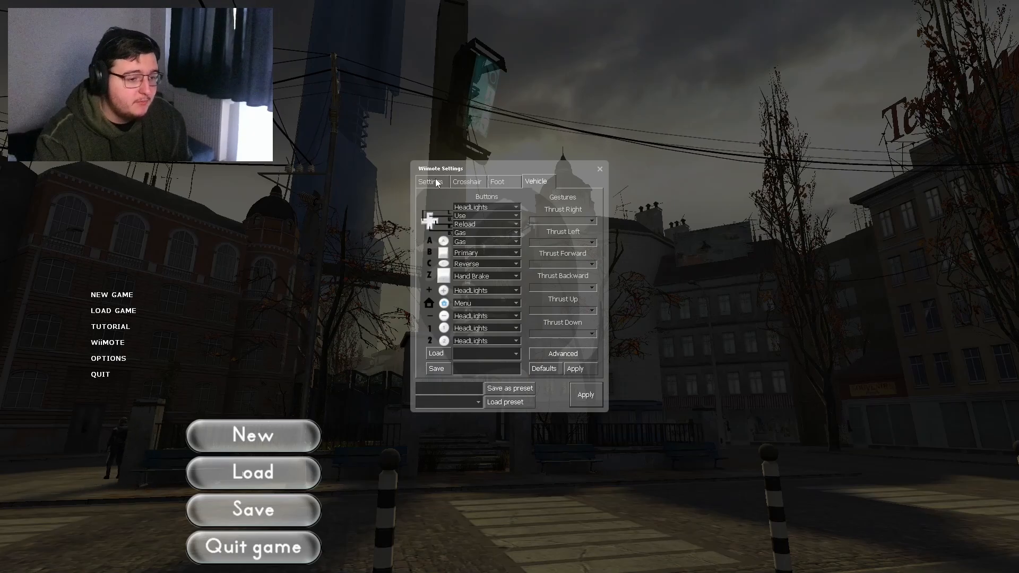
pyautogui.click(431, 181)
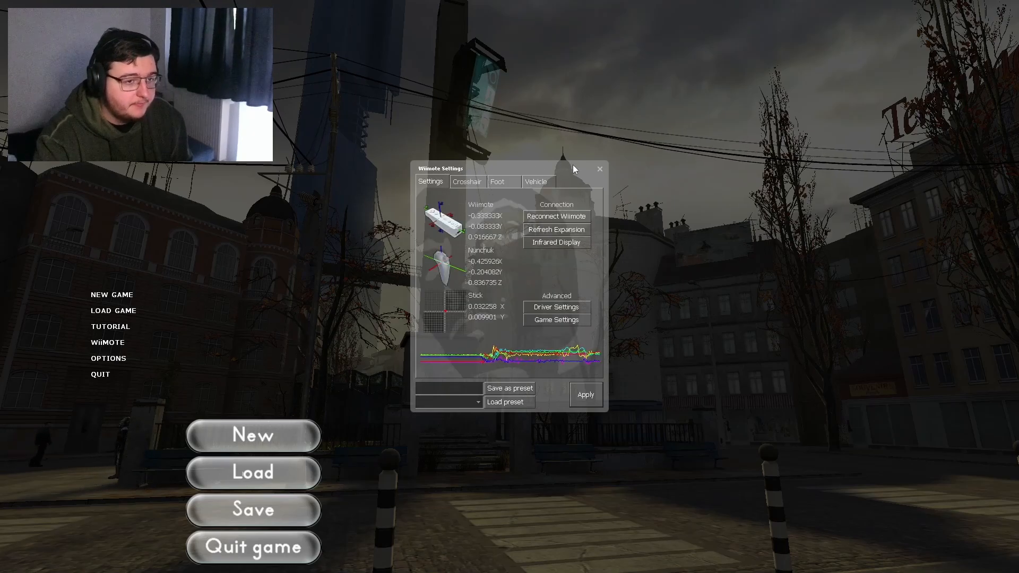
pyautogui.click(598, 169)
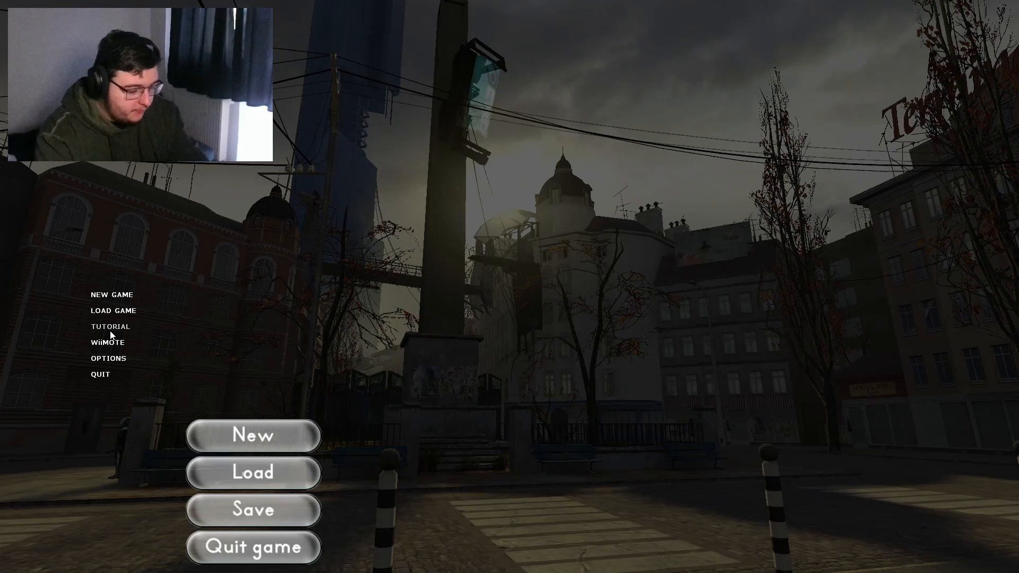
# Step: Glance at the Options window, then enter 'map w' in the console before the game exits
pyautogui.click(109, 357)
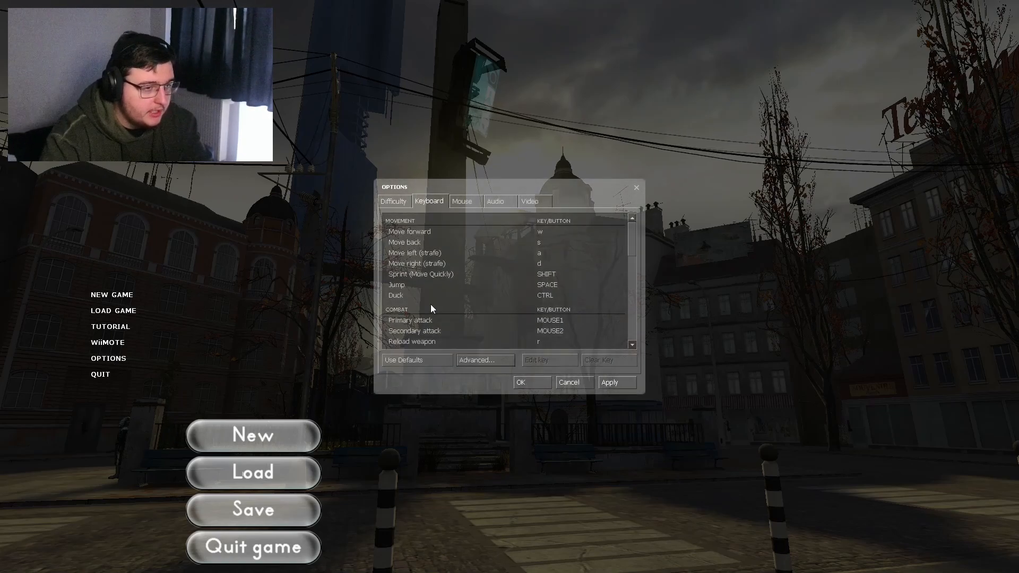
pyautogui.click(484, 359)
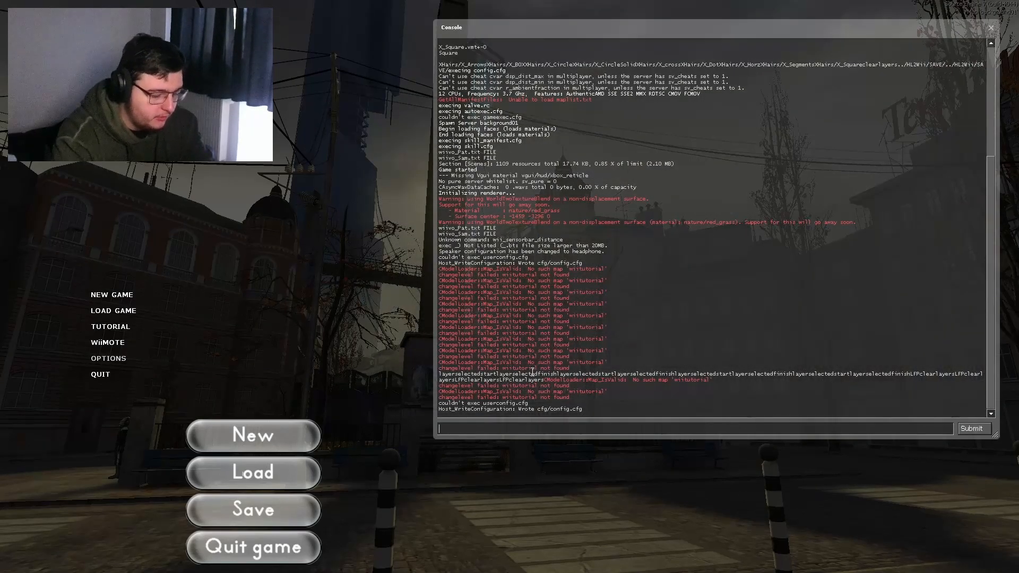
pyautogui.write('map w')
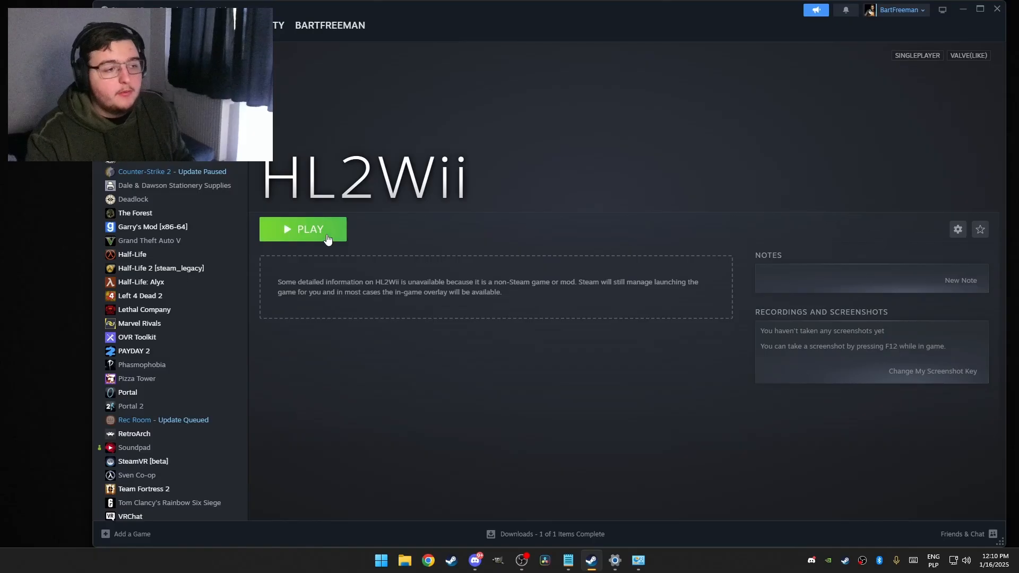
# Step: Relaunch HL2Wii and start a New Game at the Anticitizen One chapter
pyautogui.click(302, 229)
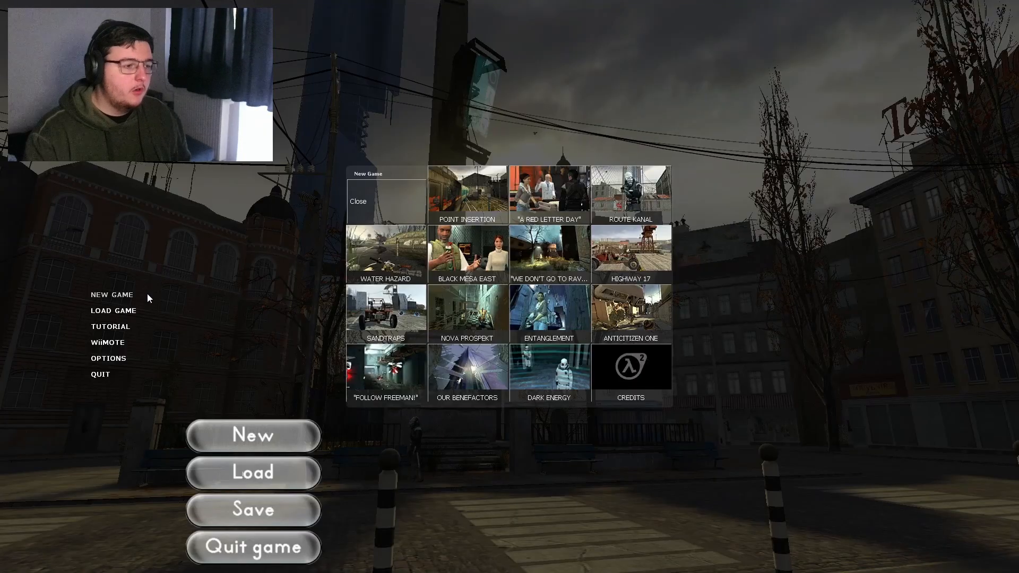
pyautogui.moveTo(279, 252)
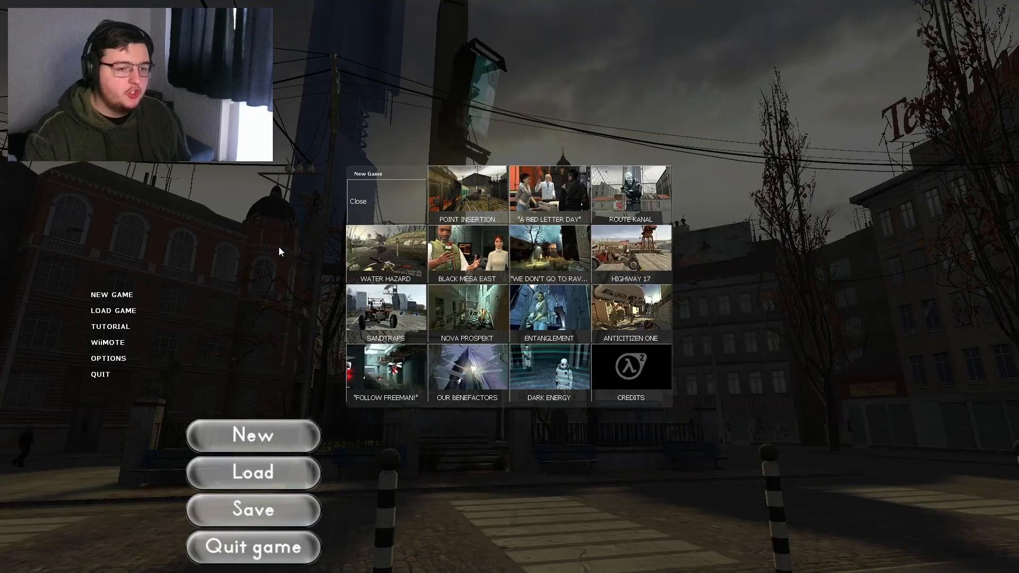
pyautogui.click(630, 315)
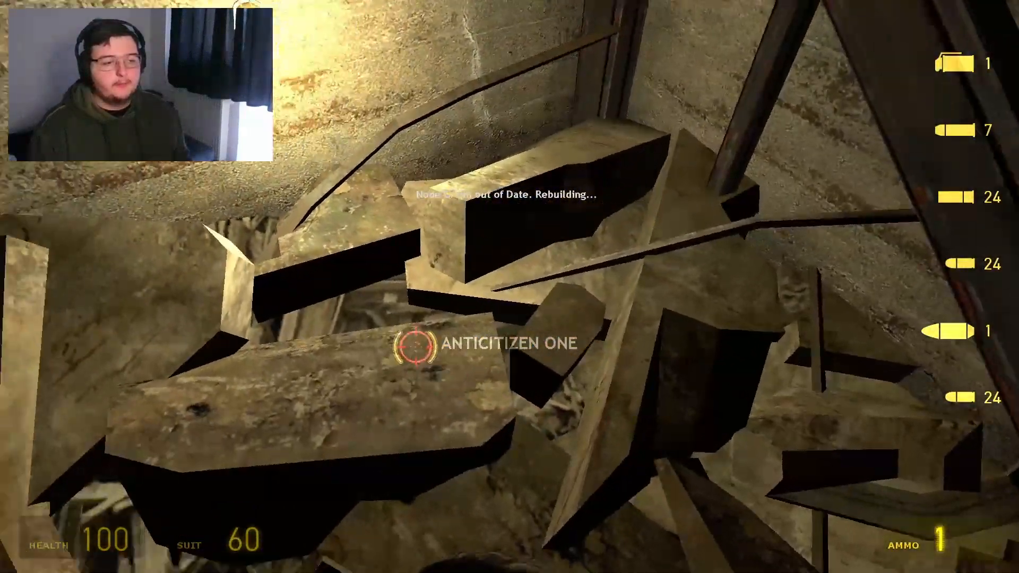